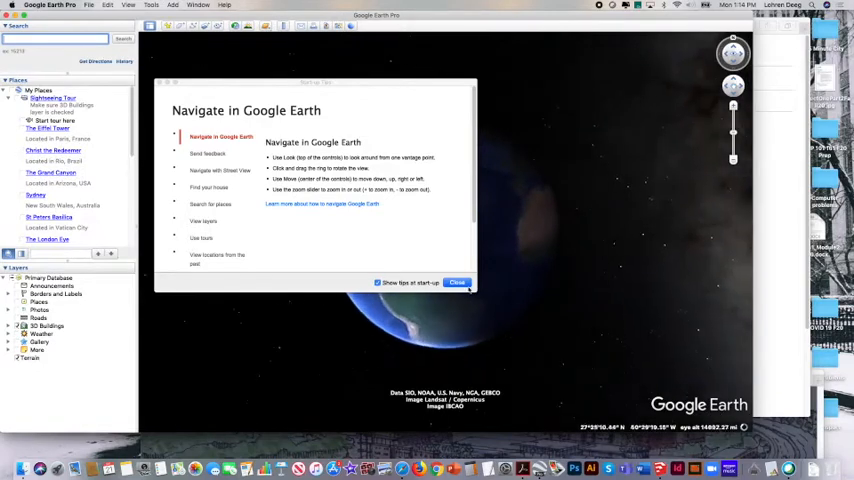
- Close the Navigate in Google Earth start-up tips dialog
left_click(457, 282)
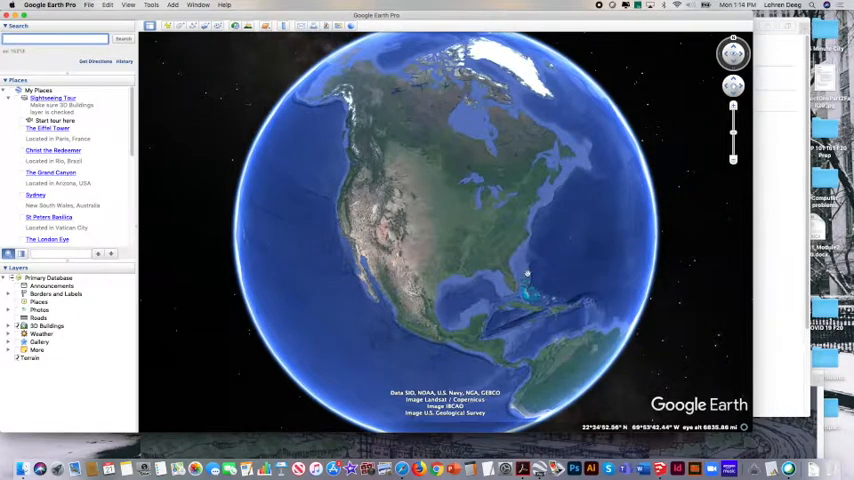
- Search for Muncie and choose 'Muncie, IN' from the suggestions
type("mund")
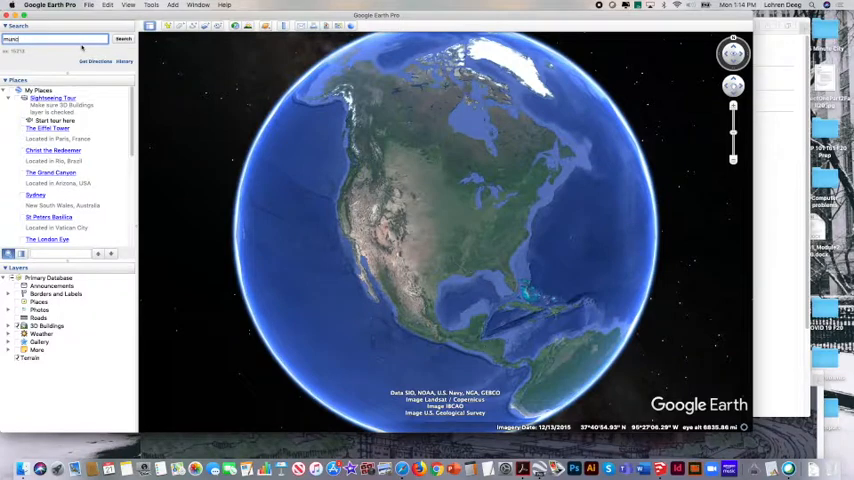
type("Muncie")
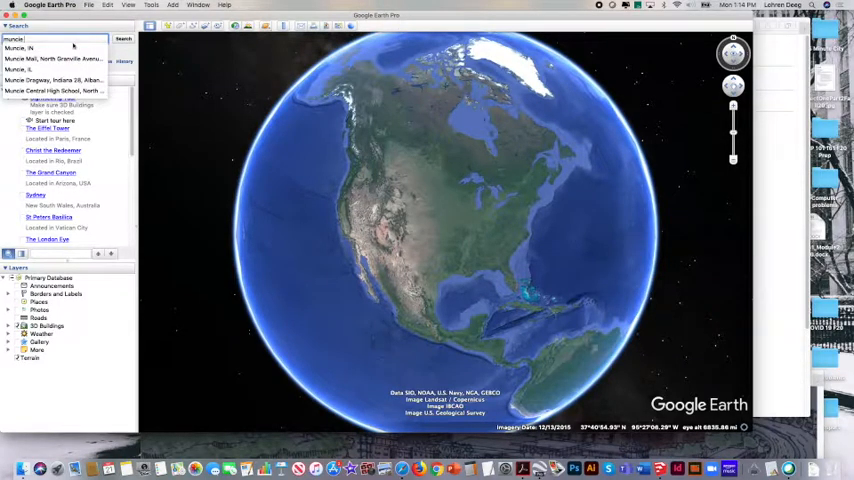
left_click(35, 48)
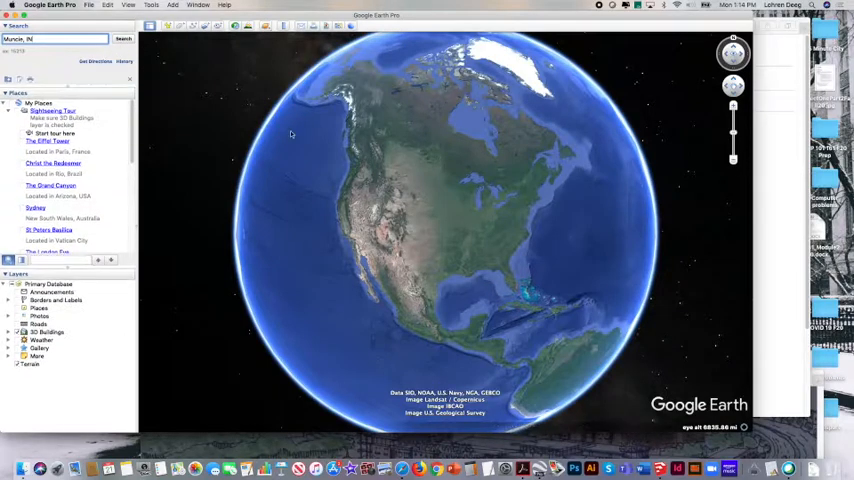
left_click(119, 38)
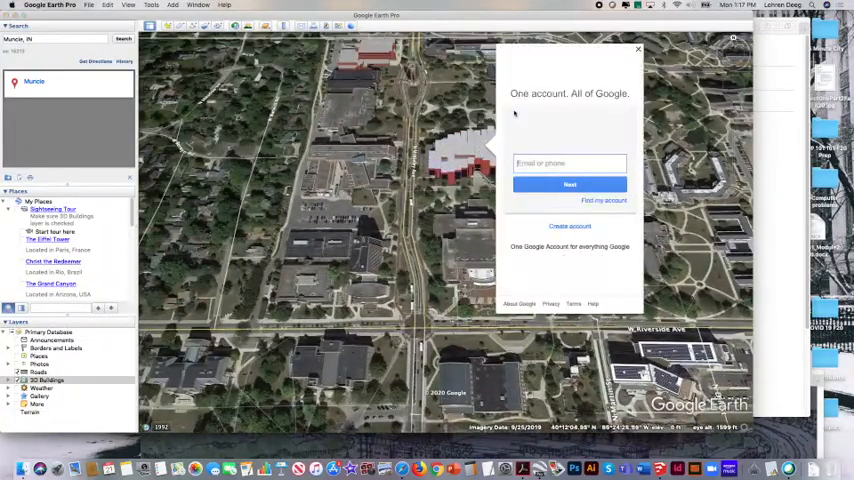
- Close the Google sign-in panel and tilt the aerial view toward the school site
left_click(634, 50)
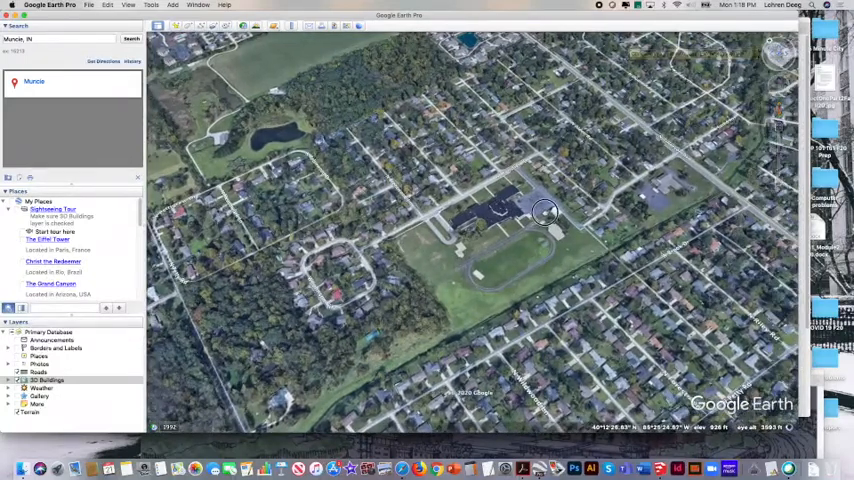
left_click_drag(545, 214, 510, 175)
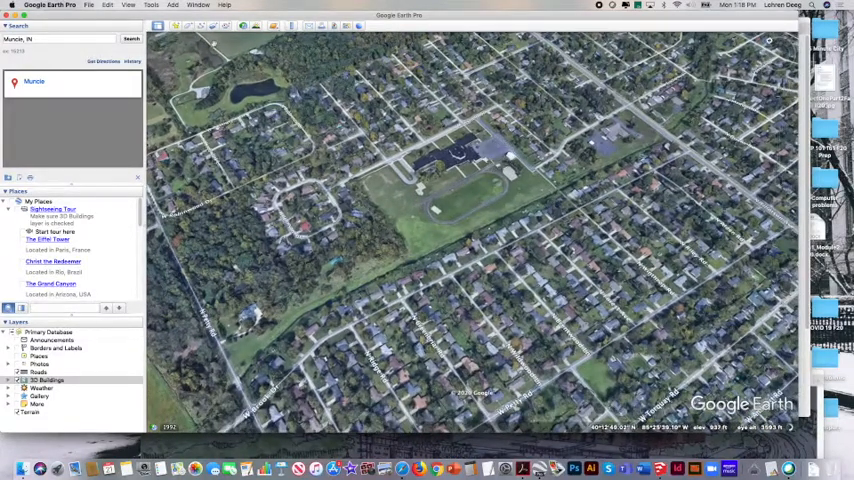
- Reset tilt and compass heading via View > Reset > Tilt and Compass
left_click(146, 6)
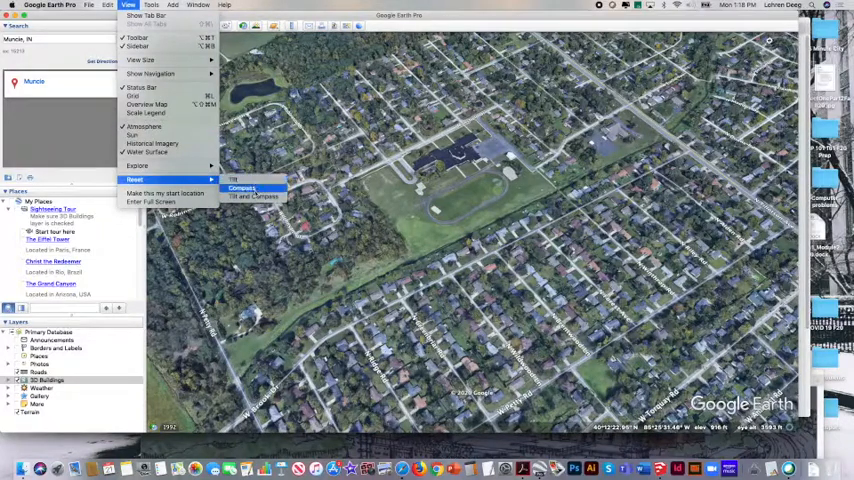
mouse_move(252, 196)
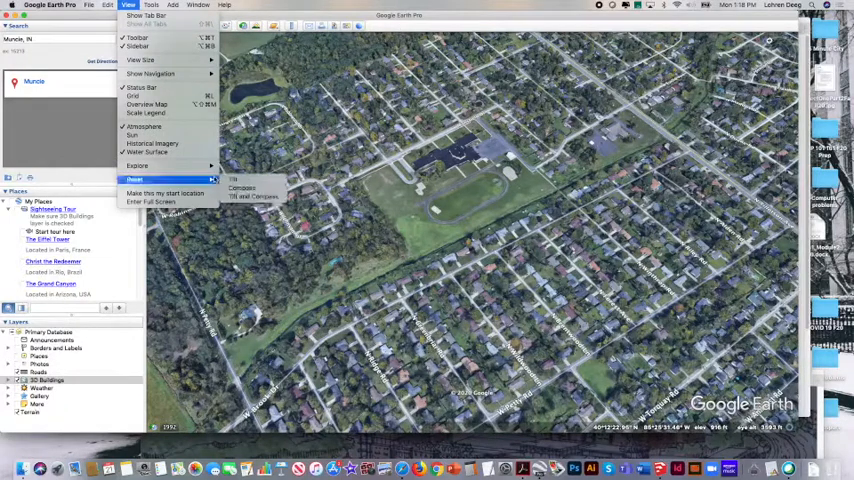
mouse_move(255, 196)
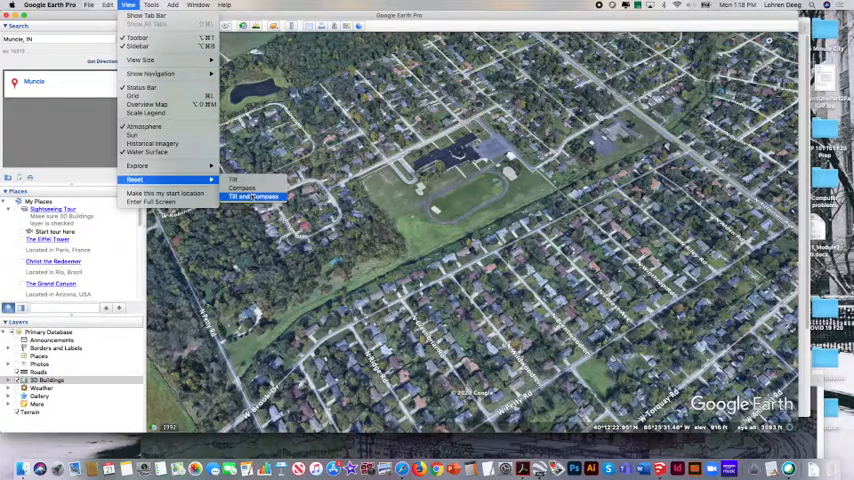
left_click(256, 196)
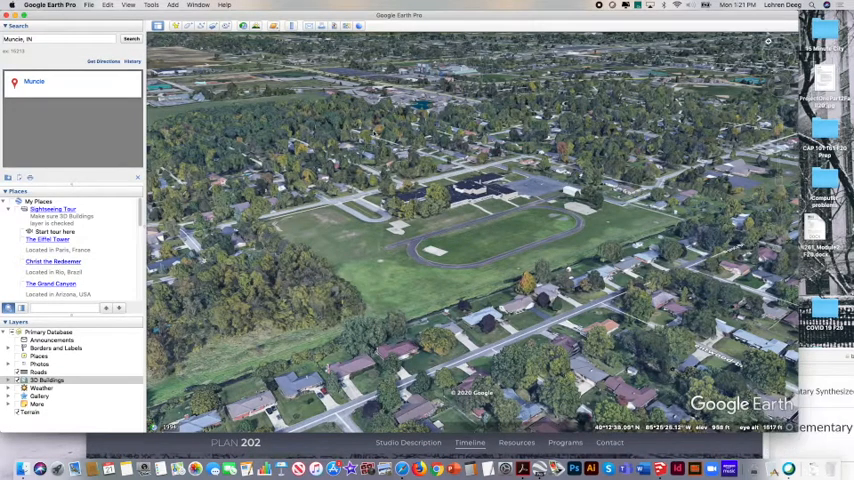
- Start Save Image from File > Save to bring up the image export toolbar
left_click(101, 5)
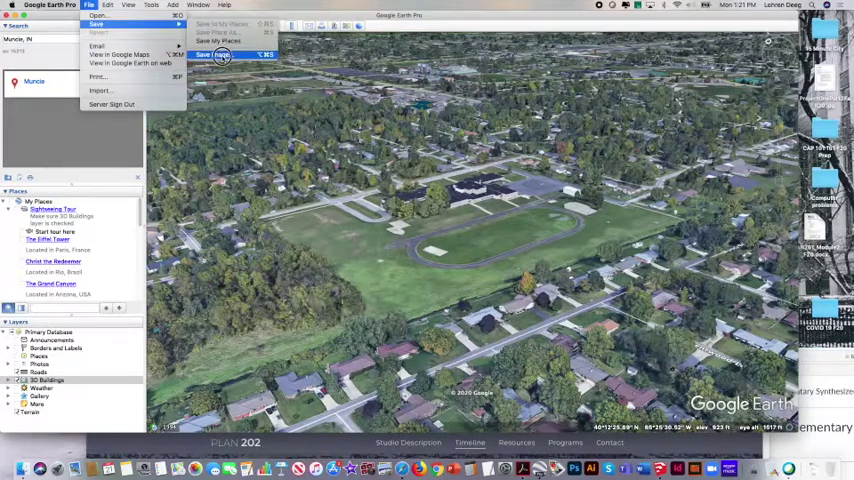
left_click(221, 50)
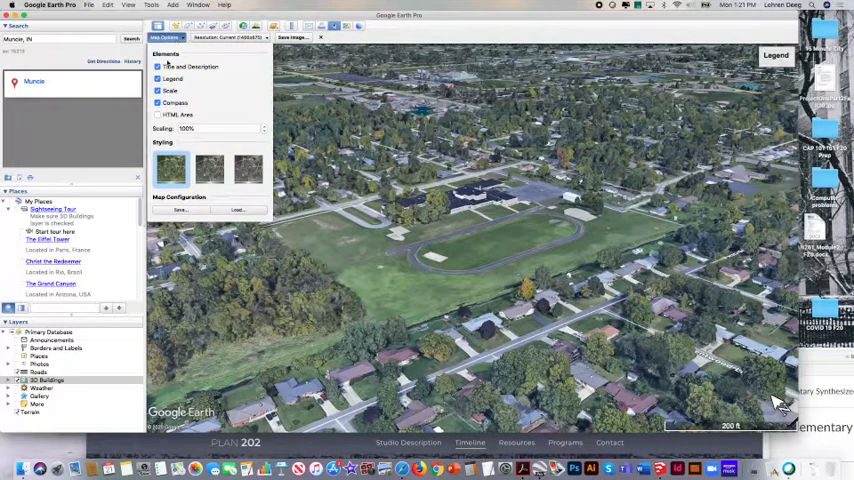
- In Map Options, keep Scale and Compass and set Scaling to 50%
left_click(156, 67)
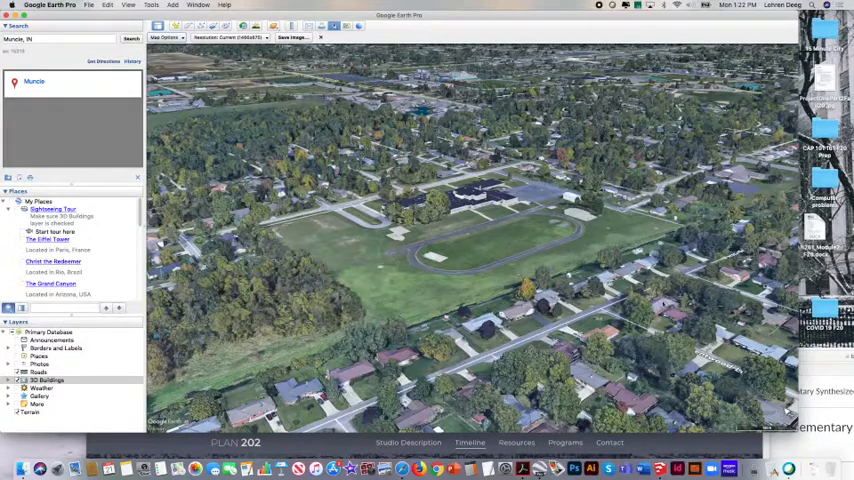
left_click(166, 37)
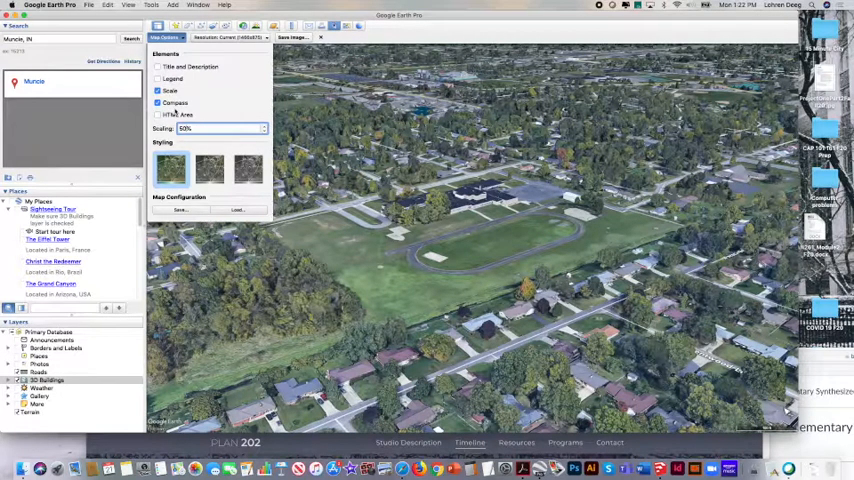
- Close Map Options and set the output resolution to 1280×720 (720 HD)
left_click(240, 37)
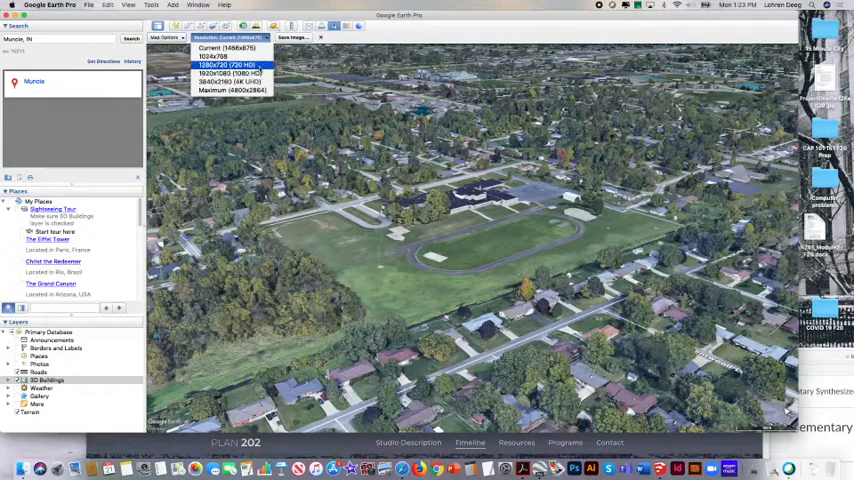
left_click(228, 60)
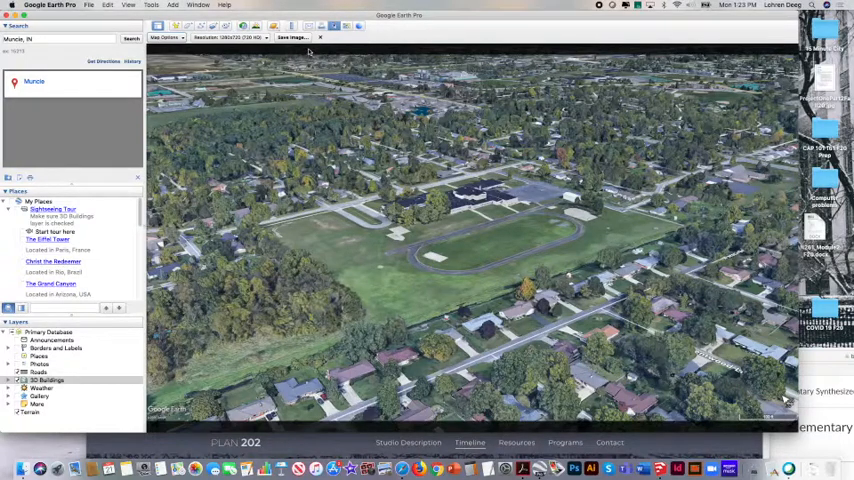
left_click(243, 37)
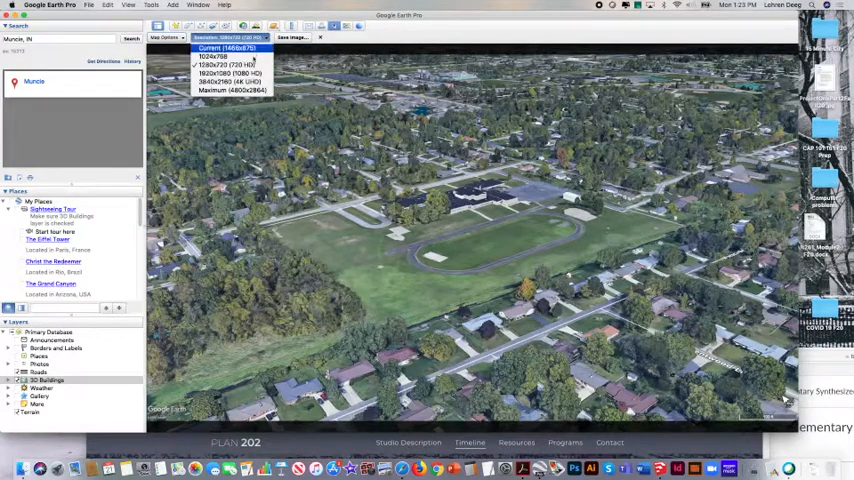
left_click(223, 62)
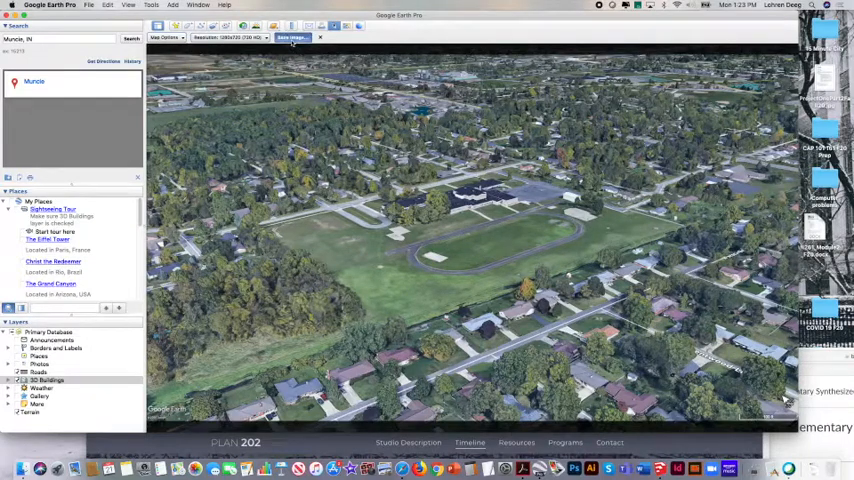
- Save the image as Storer_Aerial_Site_BirdsEye on the Desktop
left_click(295, 37)
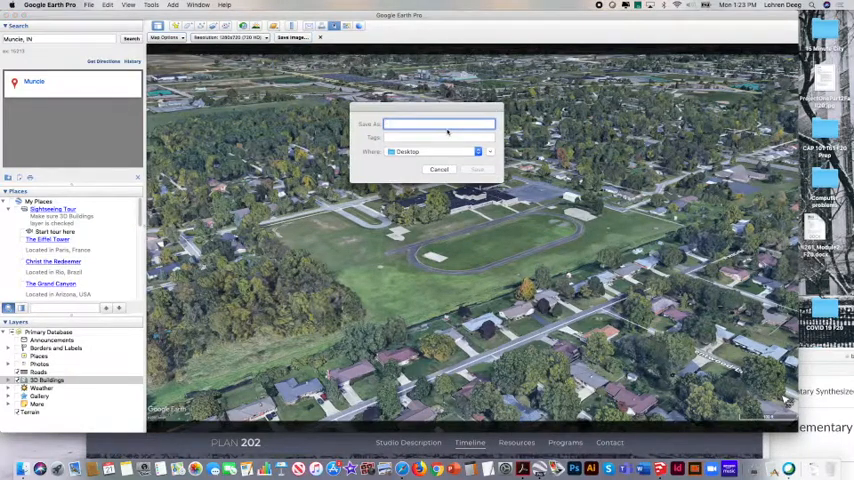
type("Storer_Aerial_Site_BirdsEye")
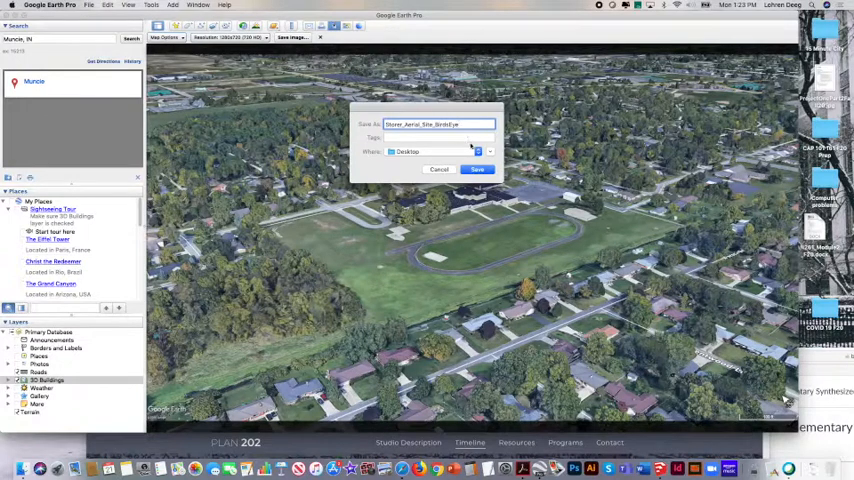
left_click(476, 169)
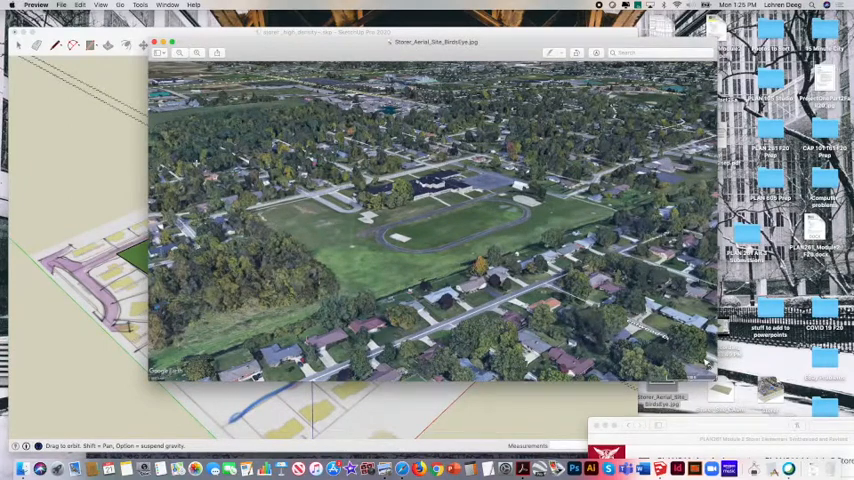
mouse_move(287, 247)
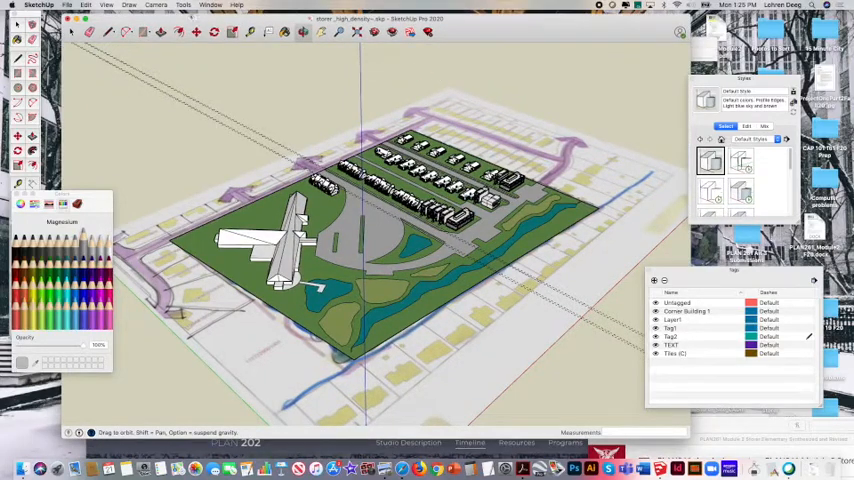
- Show the Styles panel's list of style collections for the site model
left_click(109, 6)
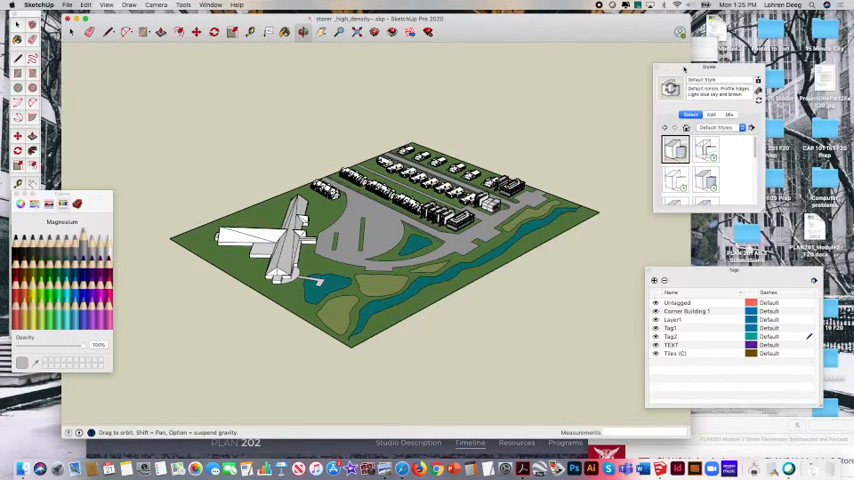
left_click(213, 5)
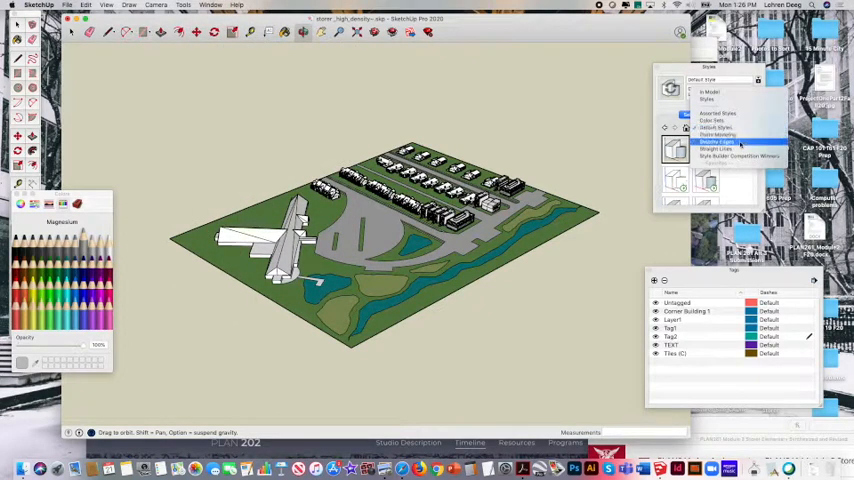
- Apply a pencil-on-paper style from the Sketchy Edges collection
left_click(713, 143)
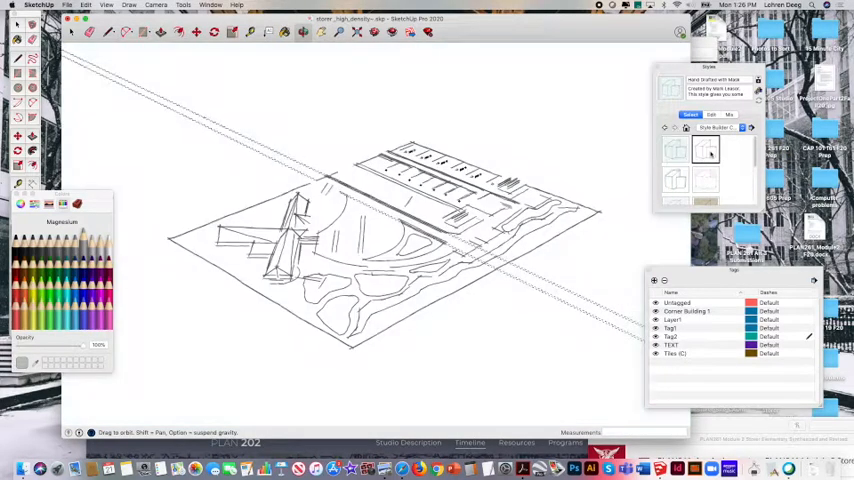
left_click(675, 180)
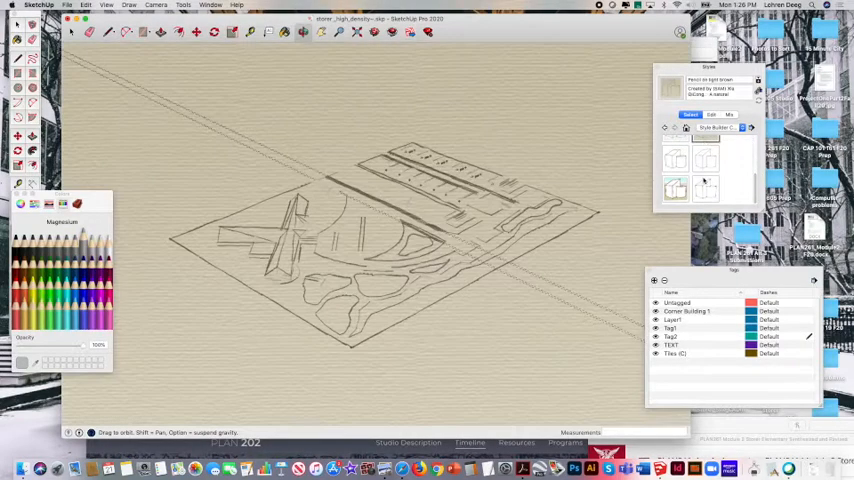
left_click(673, 191)
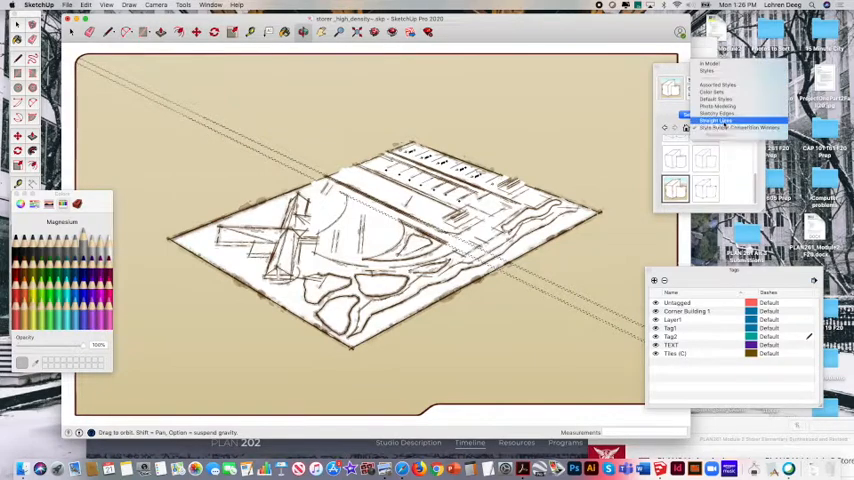
- From another sketch collection, apply a bold brush-stroke style, then the Photo Modeling style
left_click(713, 120)
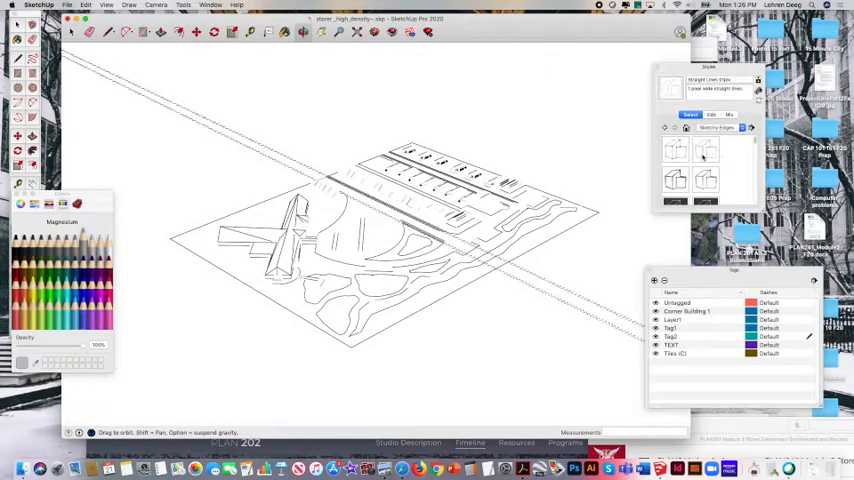
left_click(675, 180)
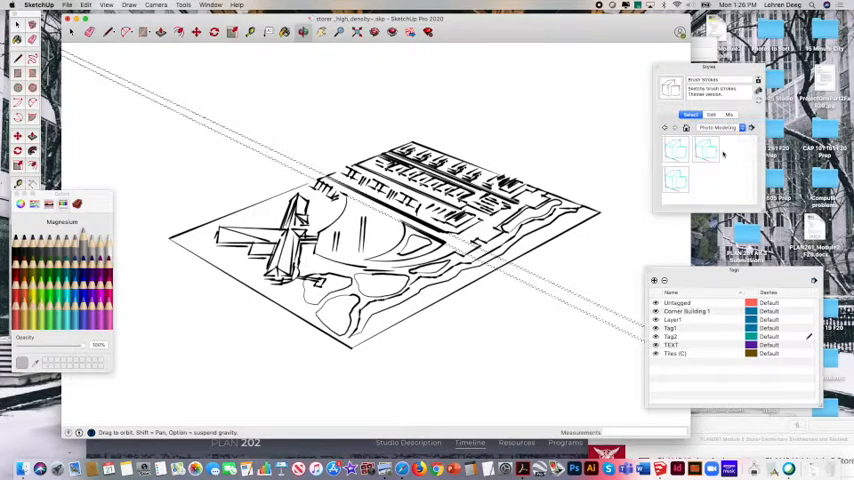
left_click(701, 150)
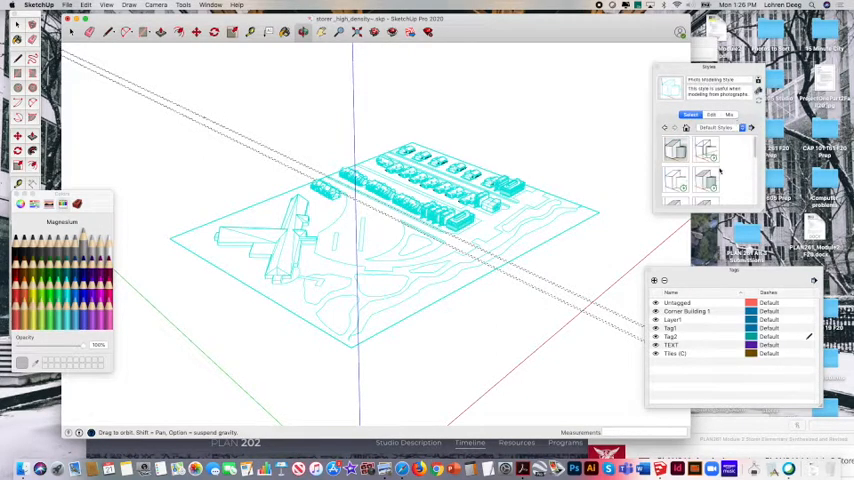
- Try the Photo Modeling and Hidden Line styles, then restore the Default Style on the site model
left_click(705, 178)
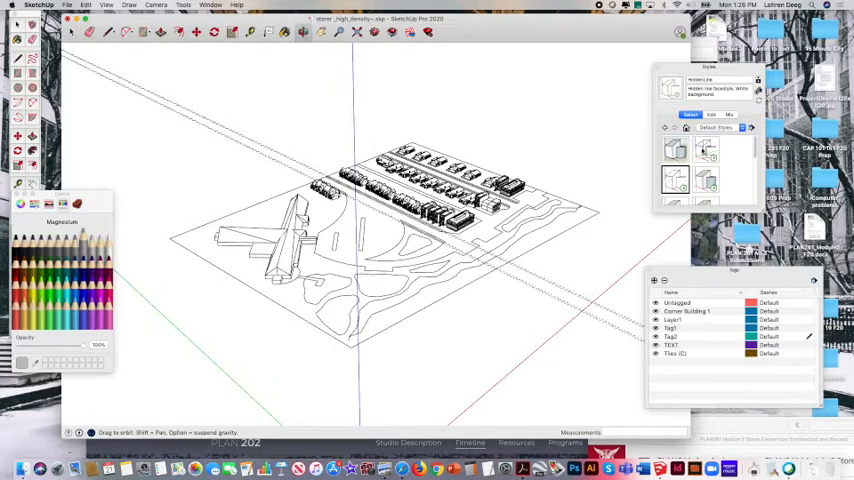
left_click(669, 150)
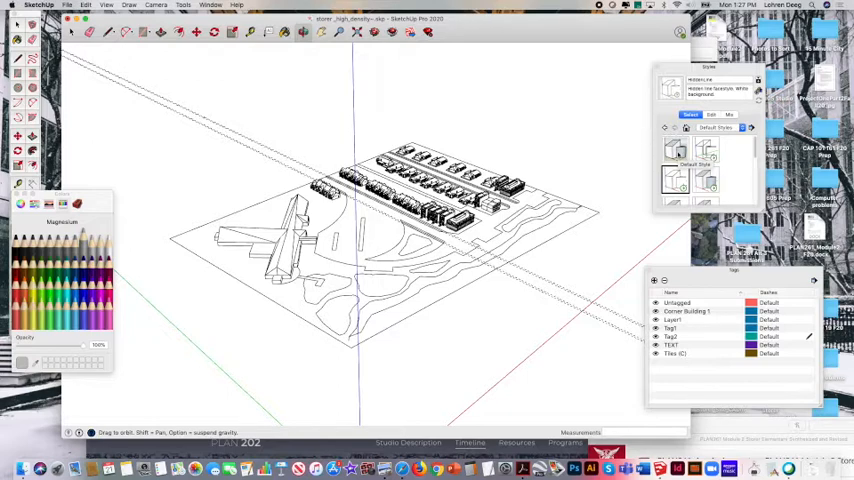
left_click(677, 155)
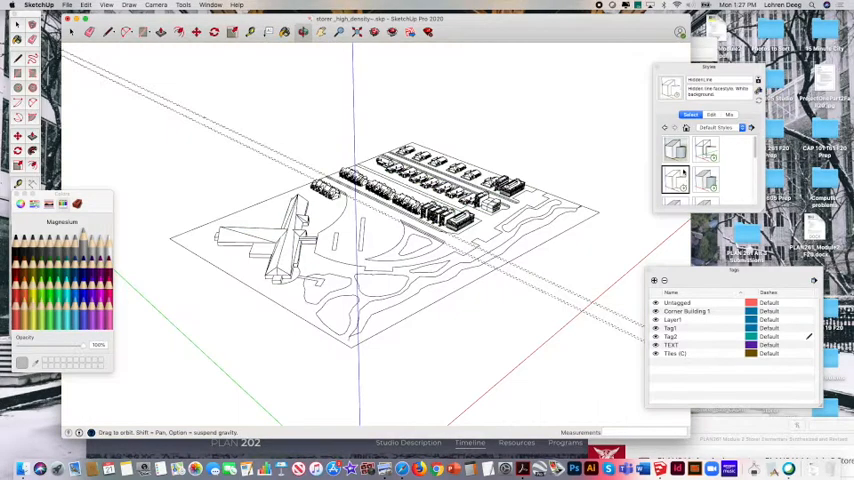
left_click(670, 150)
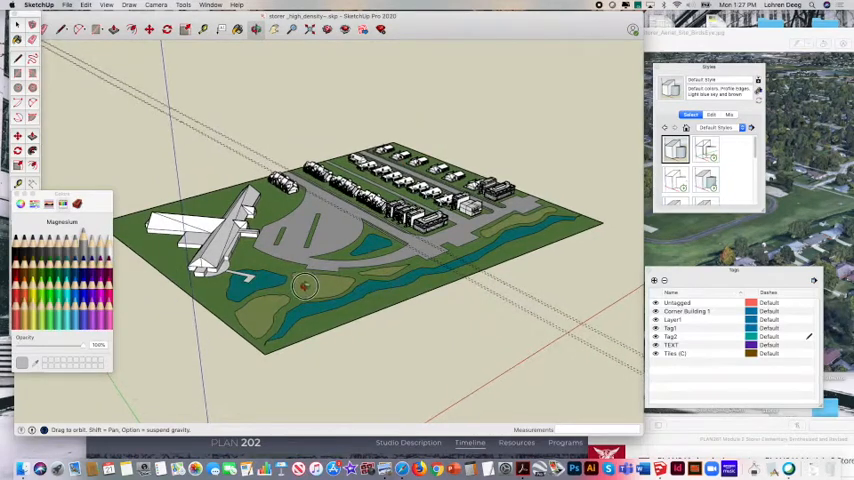
- Orbit the model, switch to Two-Point Perspective, then back to normal Perspective via the Camera menu
left_click_drag(305, 287, 348, 273)
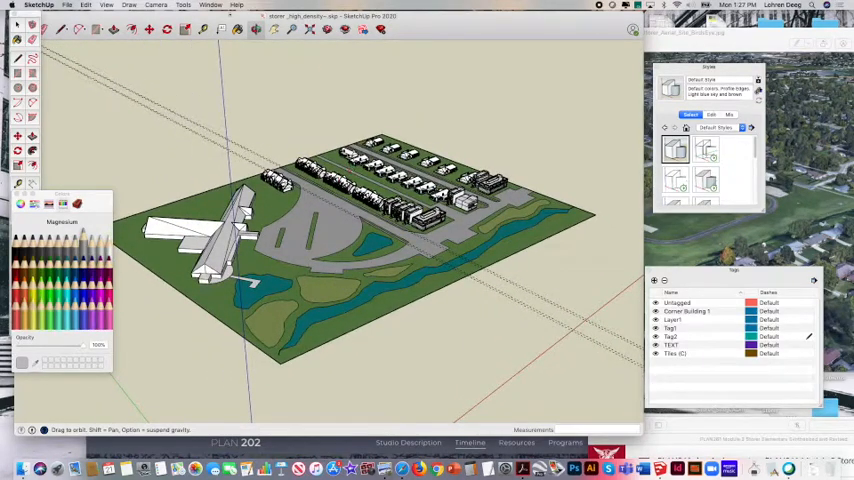
left_click(153, 6)
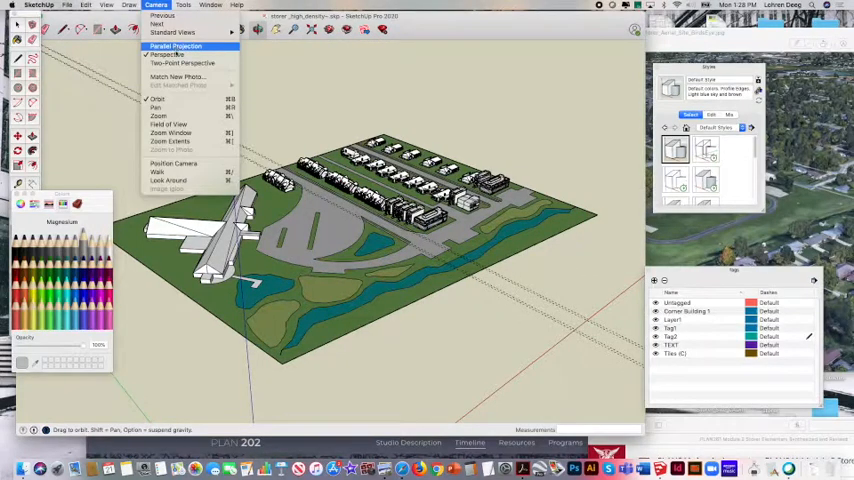
left_click(175, 47)
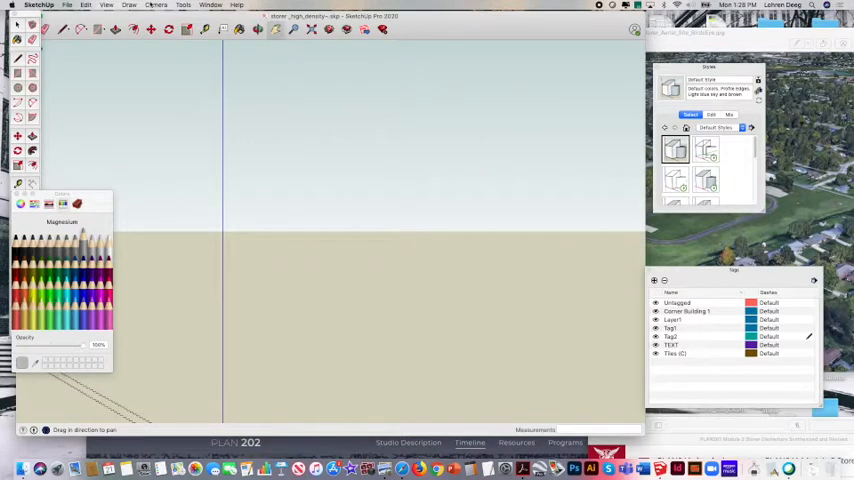
left_click(146, 6)
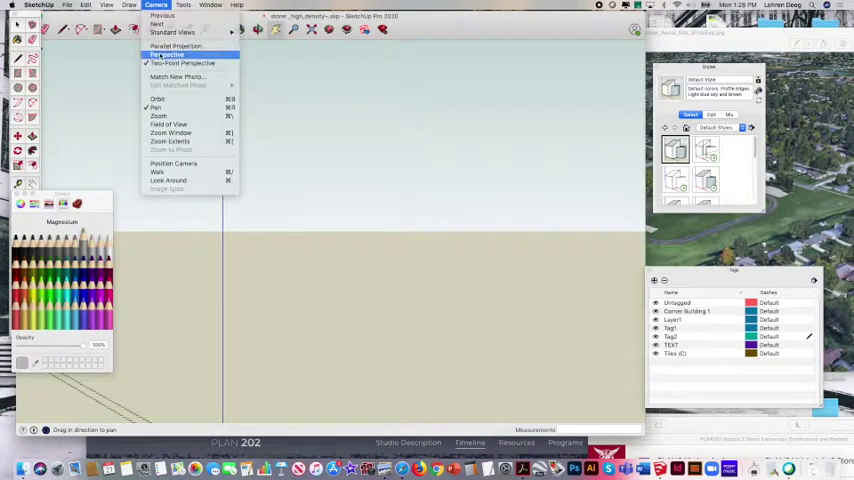
left_click(161, 52)
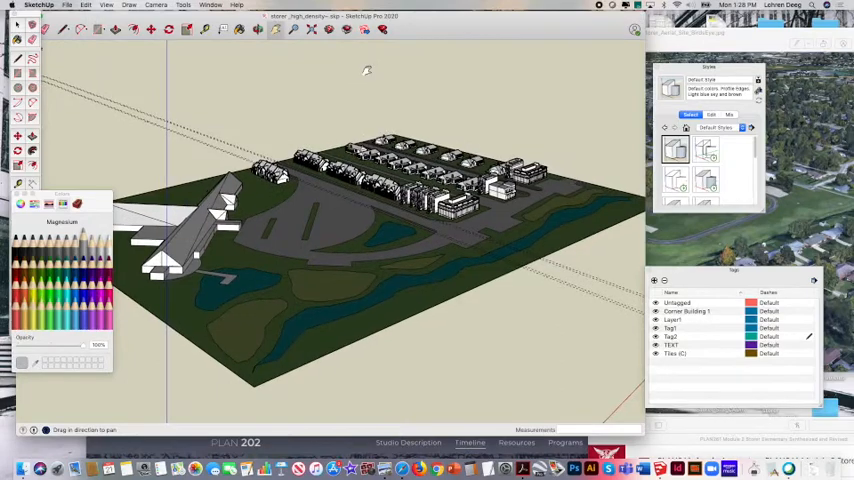
- Show the site in Hidden Line, then Shaded with Textures, and bring up Window > Shadows
left_click(675, 180)
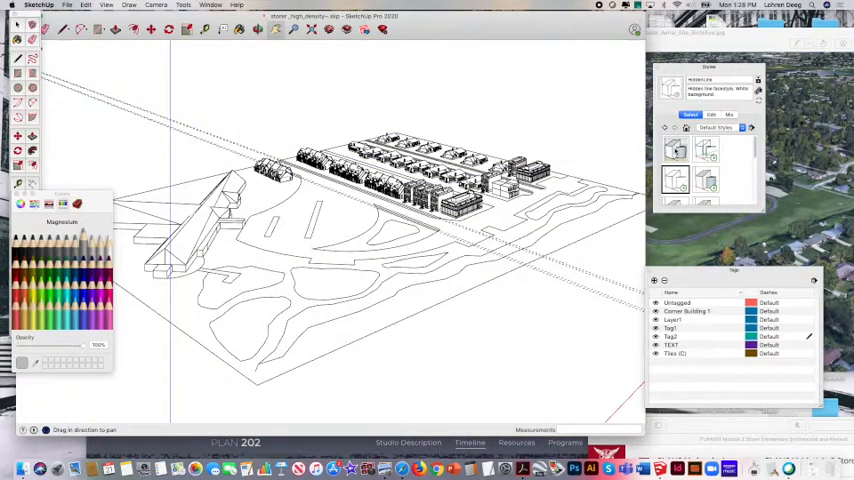
left_click(683, 152)
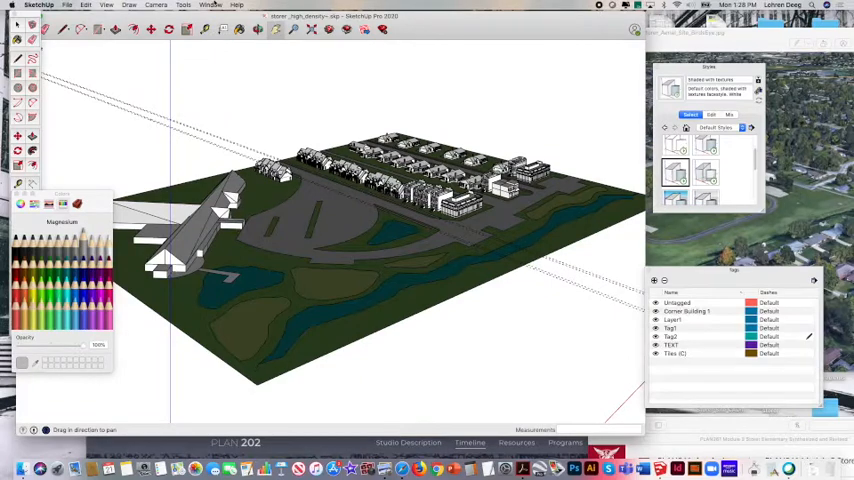
left_click(213, 6)
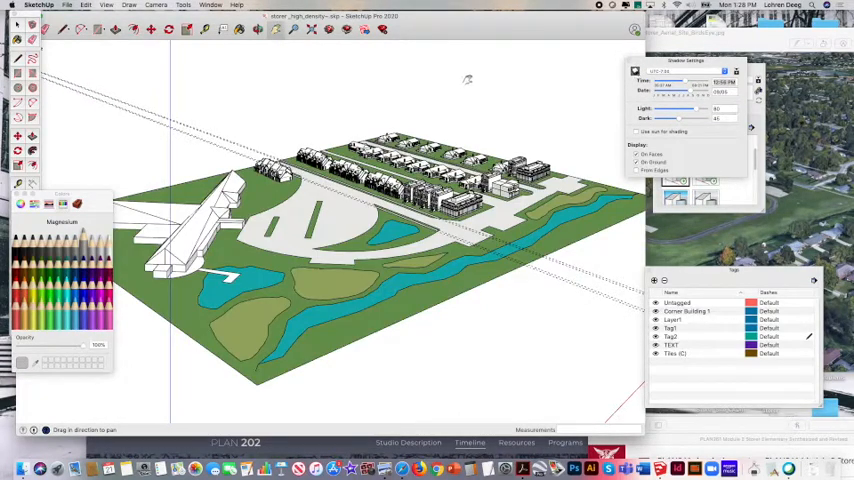
- Bring up the Fog panel from the Window menu alongside the shadow settings
left_click(213, 7)
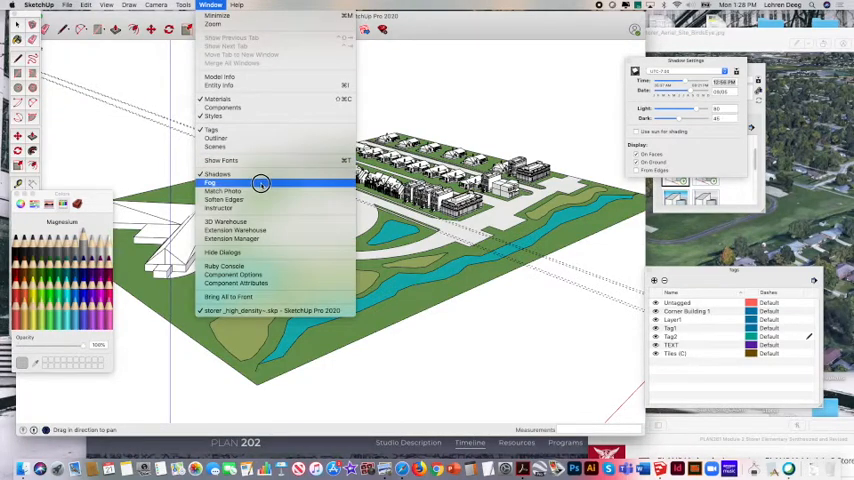
left_click(210, 183)
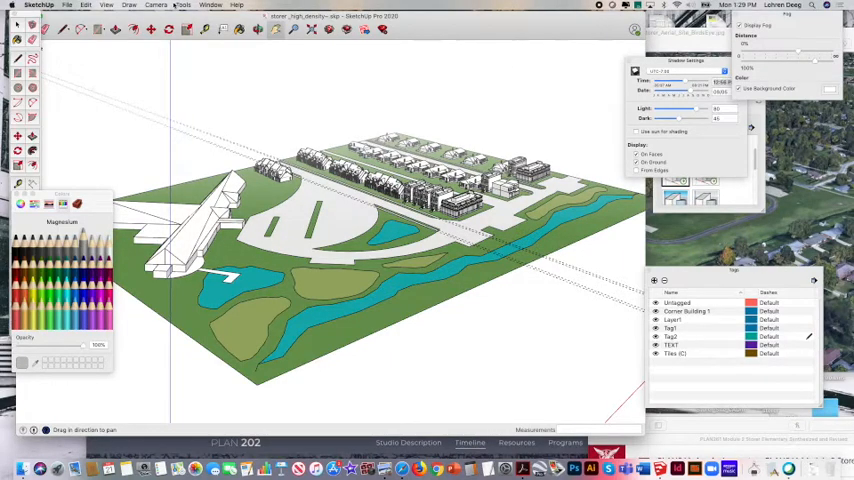
left_click(156, 6)
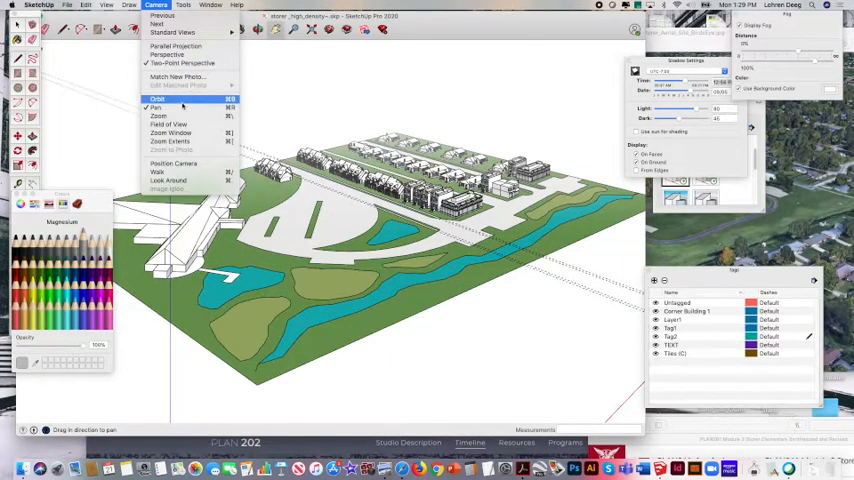
left_click(166, 104)
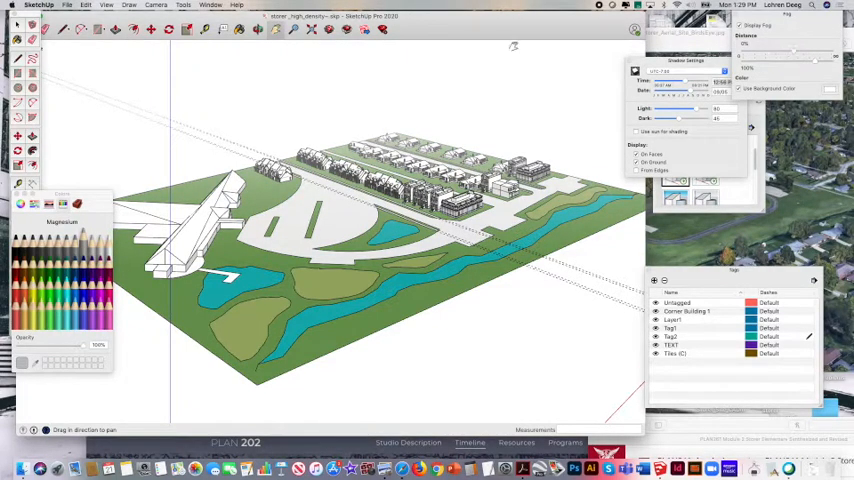
left_click(103, 8)
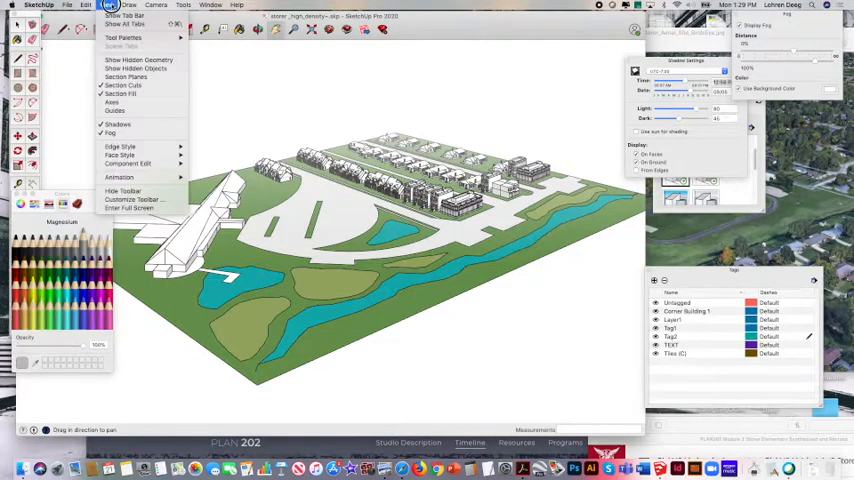
mouse_move(125, 59)
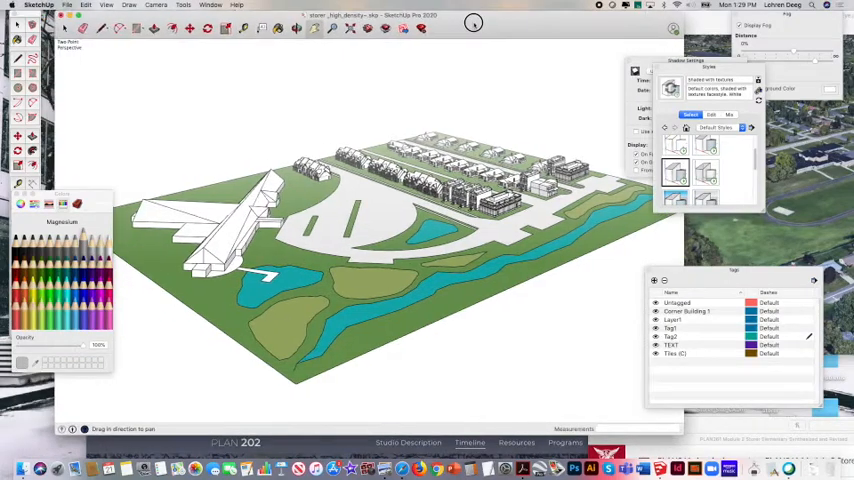
- Bring up the File menu to reach the export commands for the two-point perspective view
left_click(66, 5)
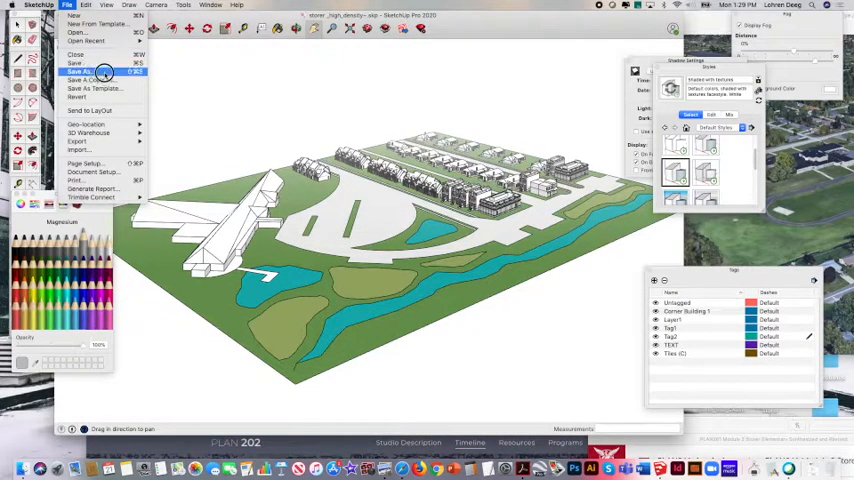
- Start a 2D Graphic export to the Desktop named storer_high_density_perspective
left_click(77, 141)
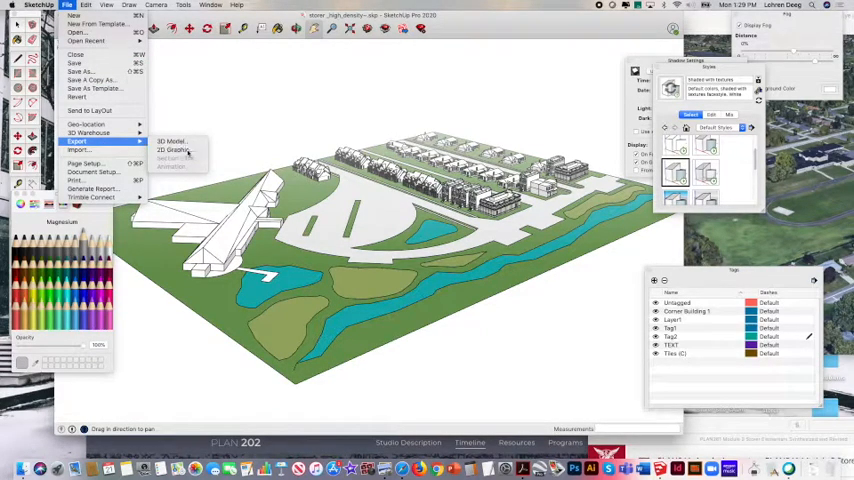
left_click(176, 150)
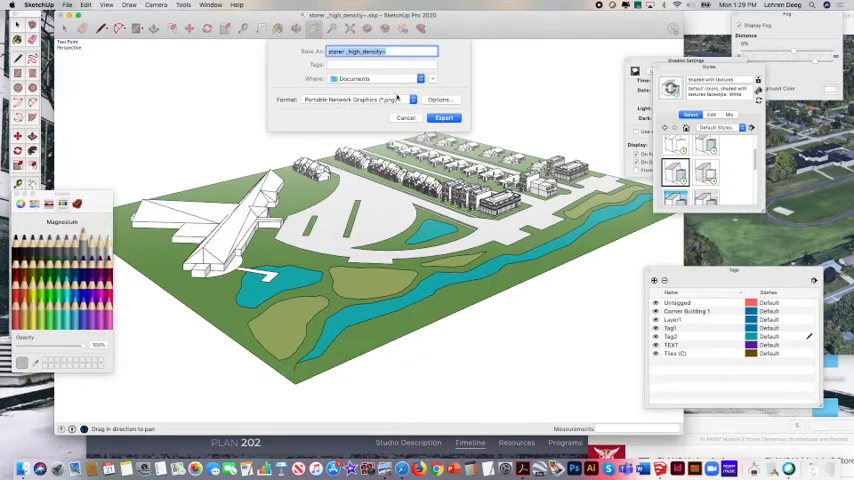
left_click(420, 78)
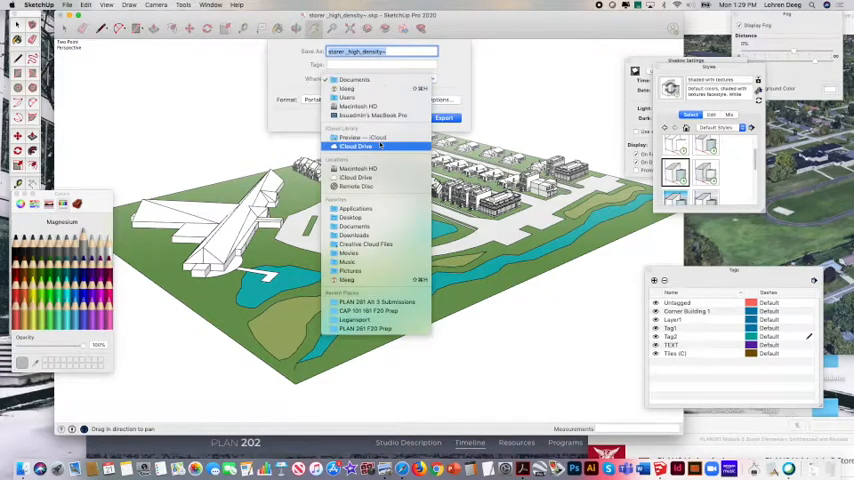
left_click(349, 218)
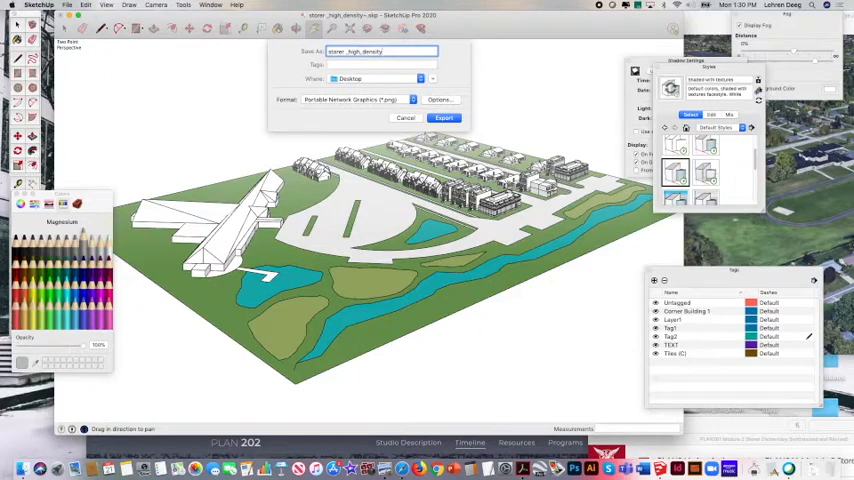
type("_perspective")
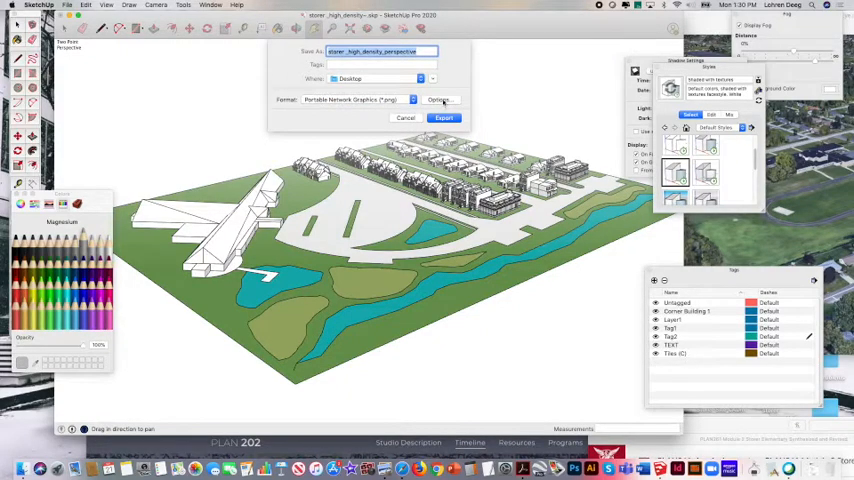
- Set the export to a custom 2000×1218 size with anti-aliasing and a transparent background
left_click(439, 99)
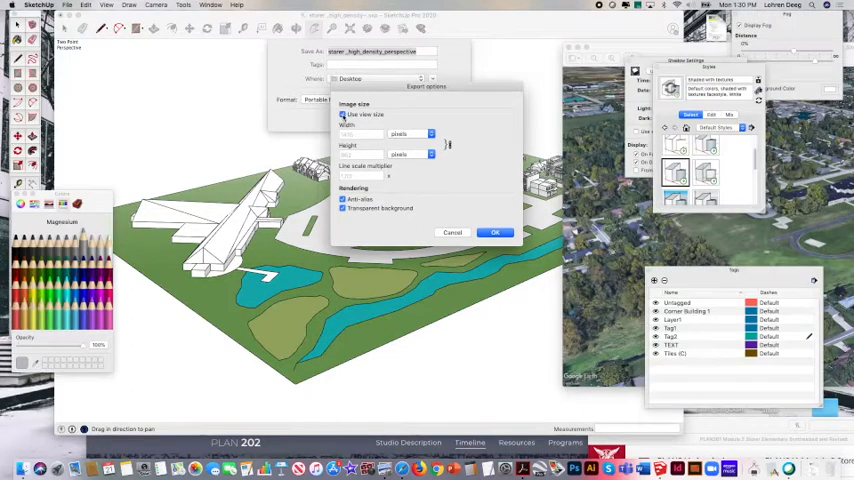
left_click(343, 114)
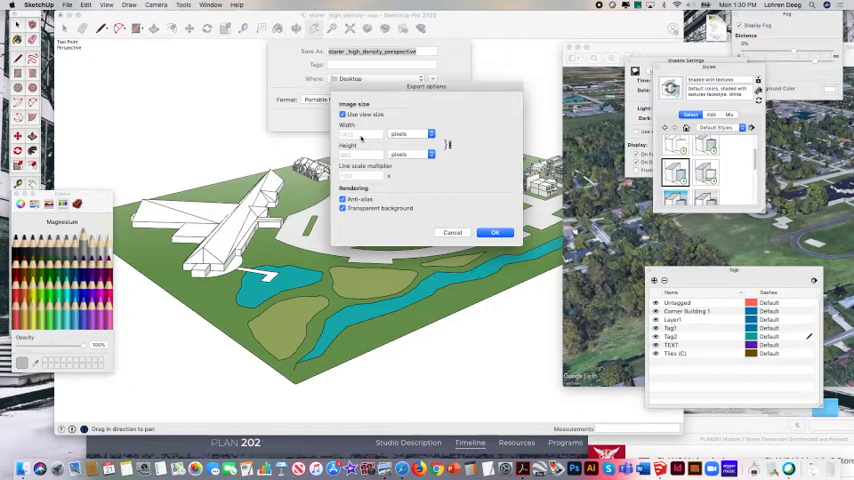
left_click(343, 114)
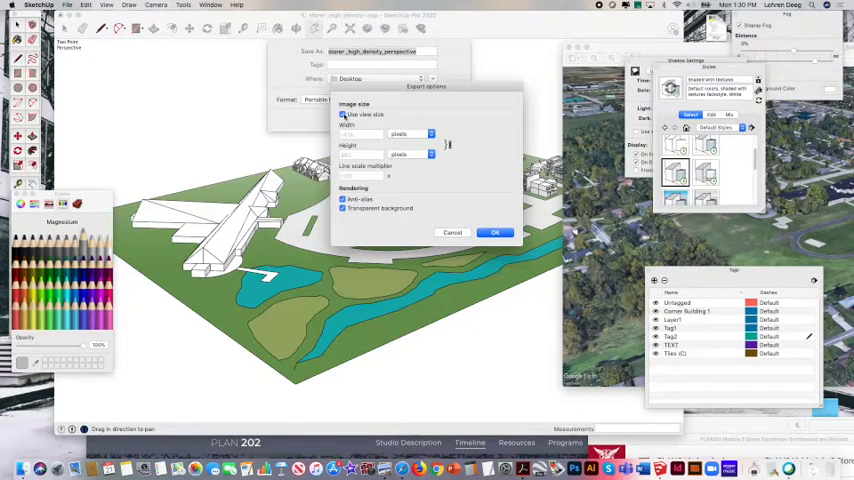
left_click(343, 114)
type("2000")
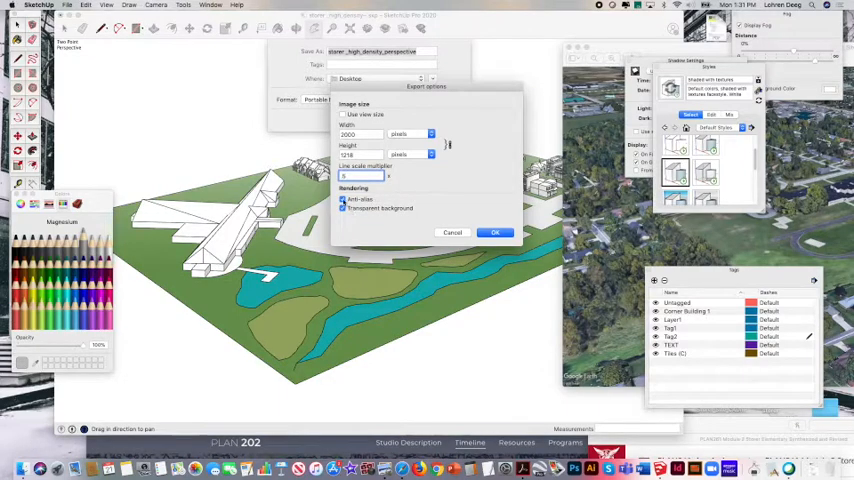
left_click(343, 208)
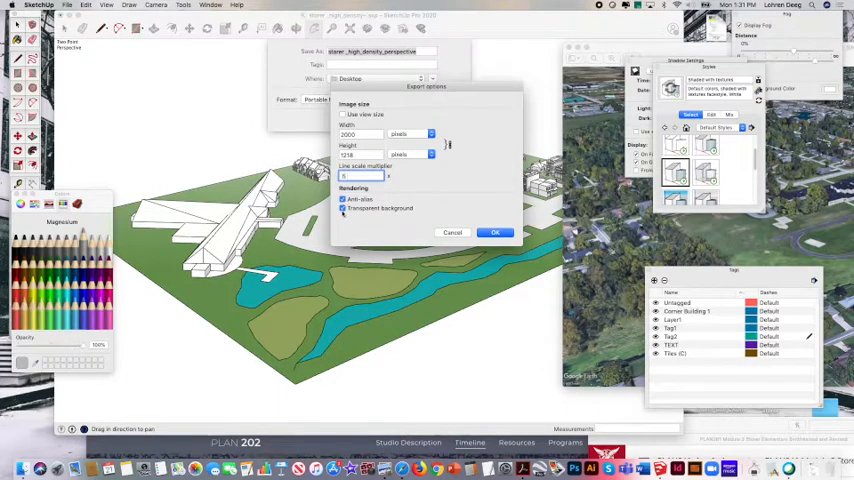
left_click(495, 232)
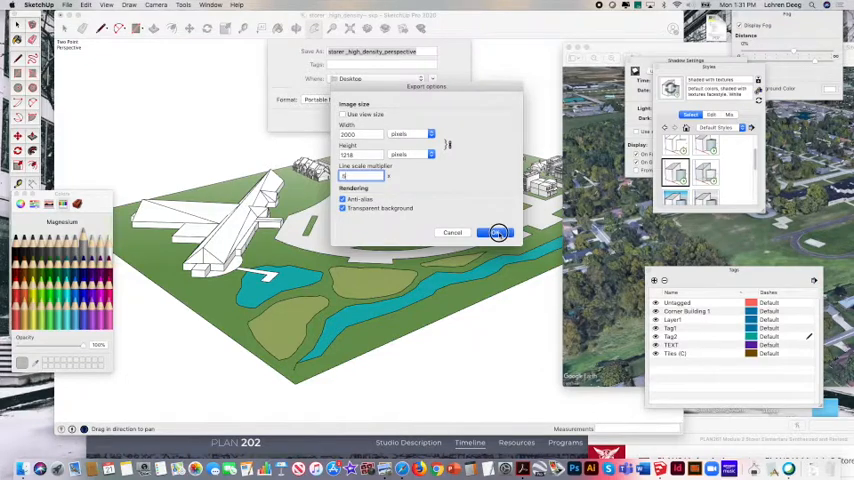
left_click(497, 232)
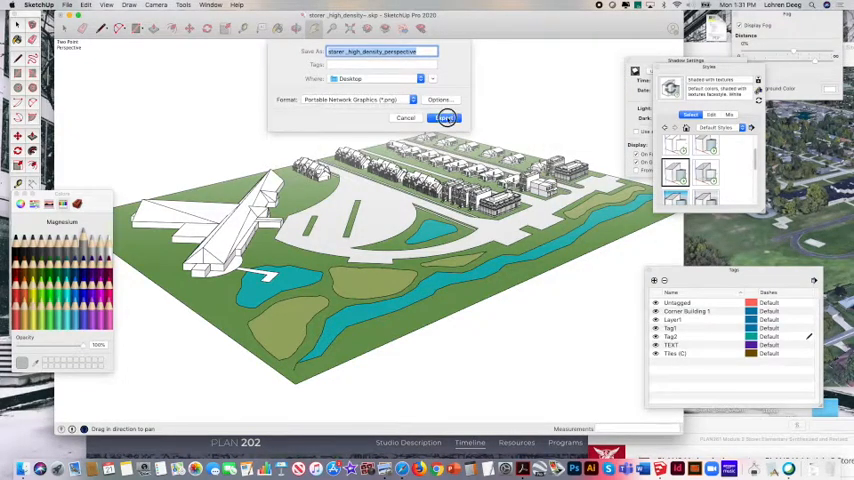
- Export the perspective view as a PNG to the Desktop
left_click(442, 118)
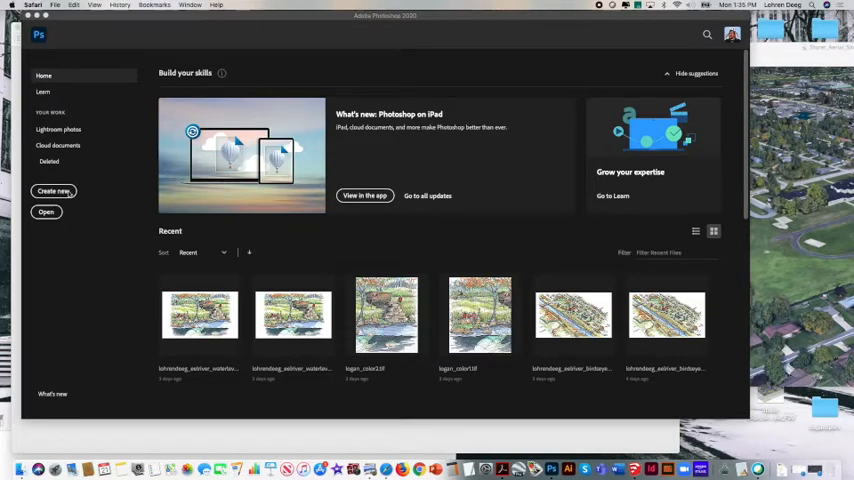
- Open storer_high_density_perspective.png and Storer_Aerial_Site_BirdsEye.jpg from the Photoshop home screen
left_click(46, 211)
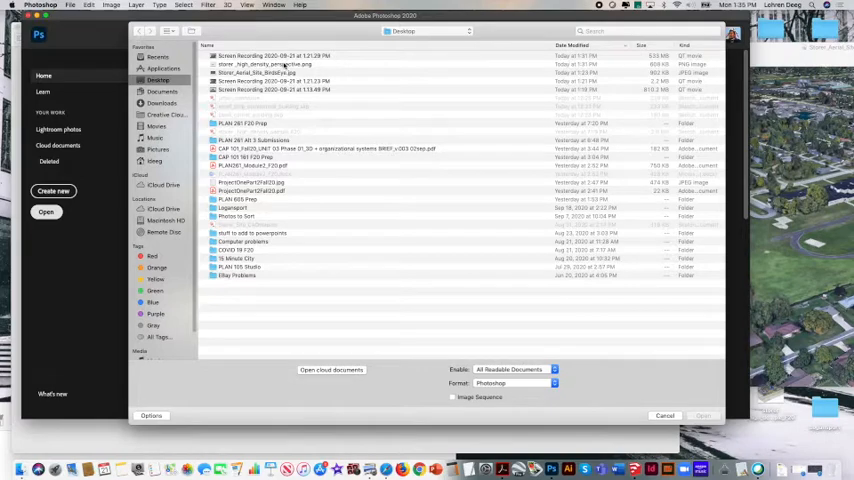
left_click(280, 64)
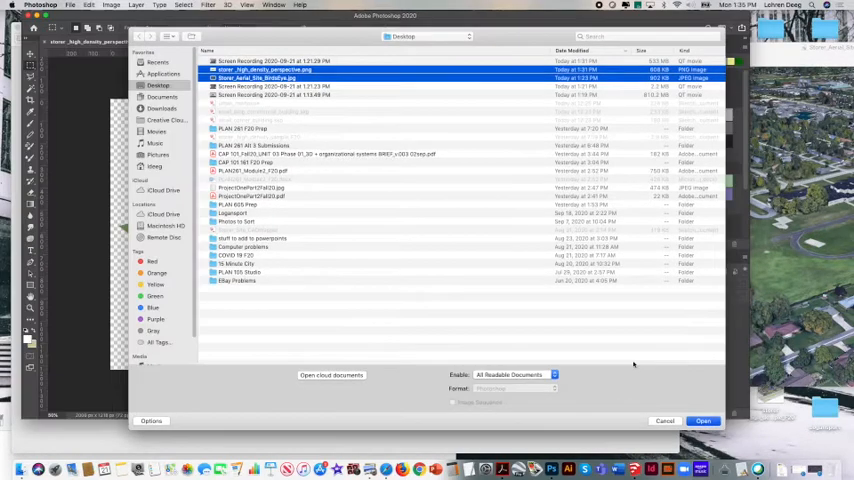
mouse_move(685, 405)
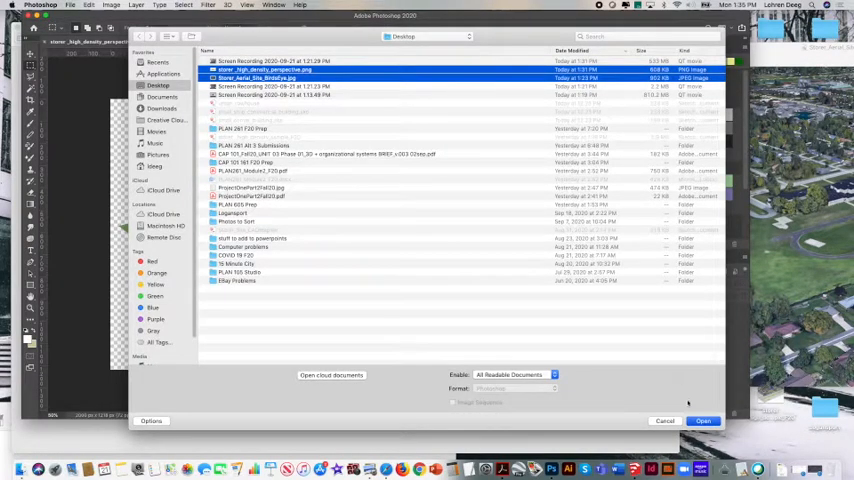
left_click(711, 421)
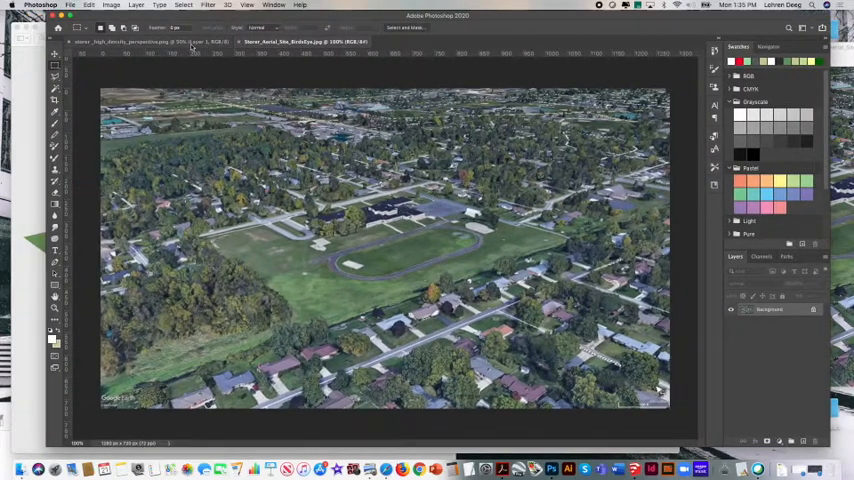
- Inspect the transparent perspective render, then return to the aerial photo and unlock it as Layer 0
left_click(130, 49)
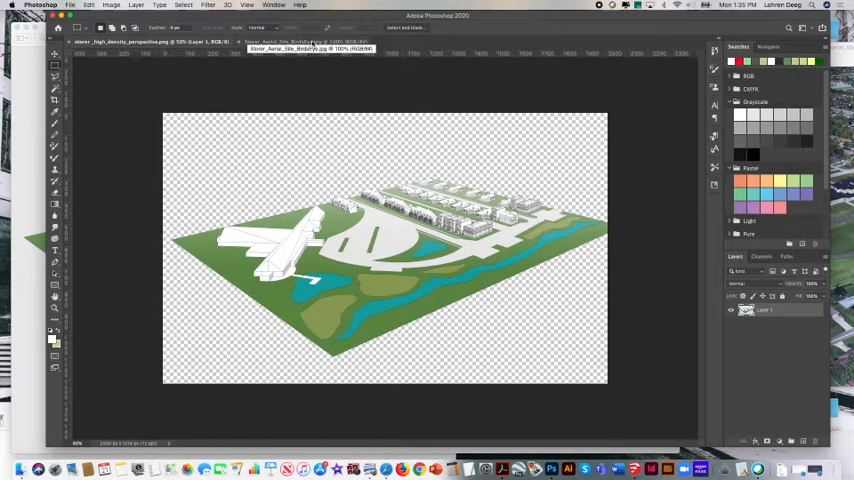
left_click(300, 48)
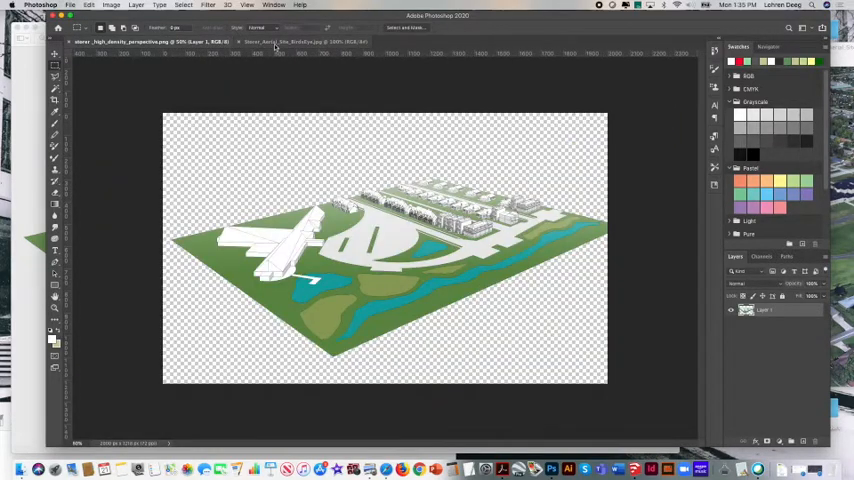
left_click(290, 43)
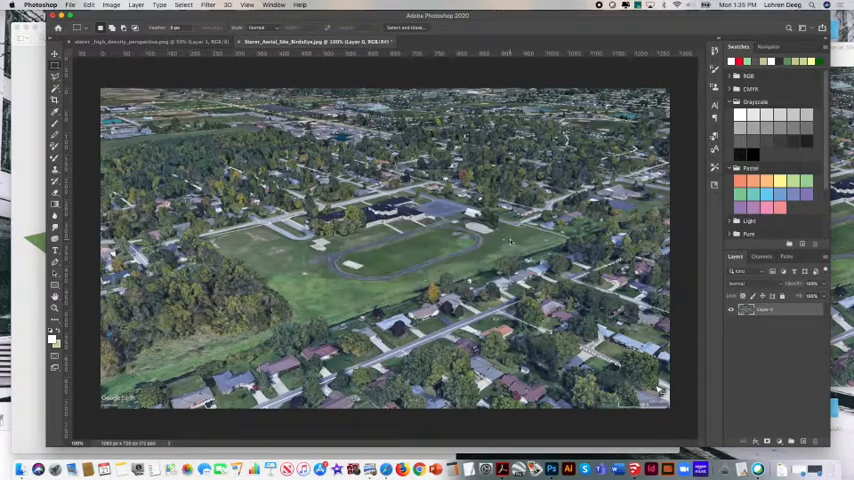
left_click(275, 6)
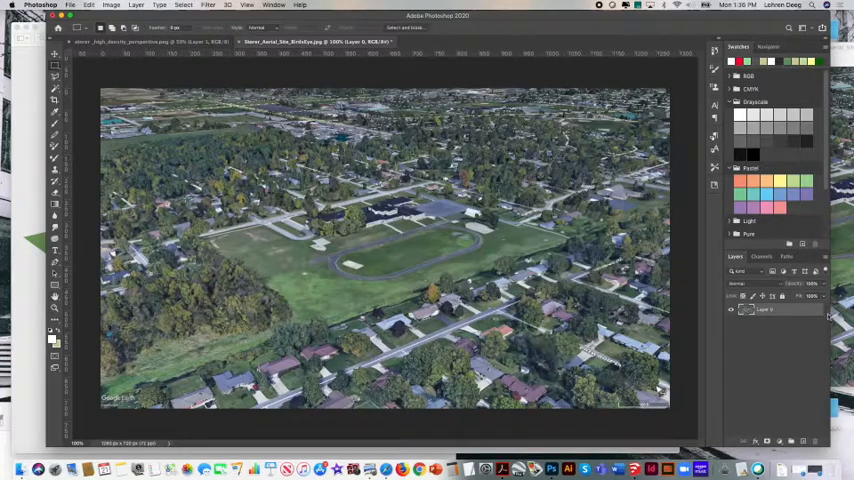
right_click(767, 310)
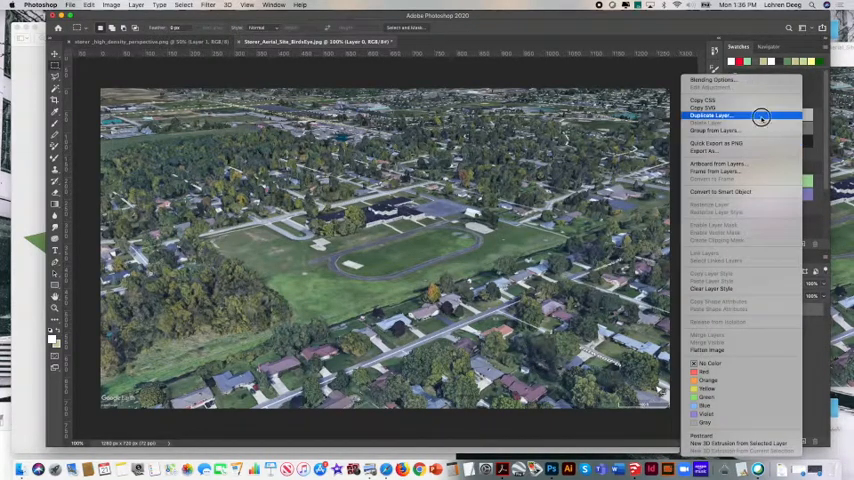
- Duplicate the aerial photo layer as a copy named Layer 0 Foreground
left_click(706, 117)
type("Layer 0 Foreground")
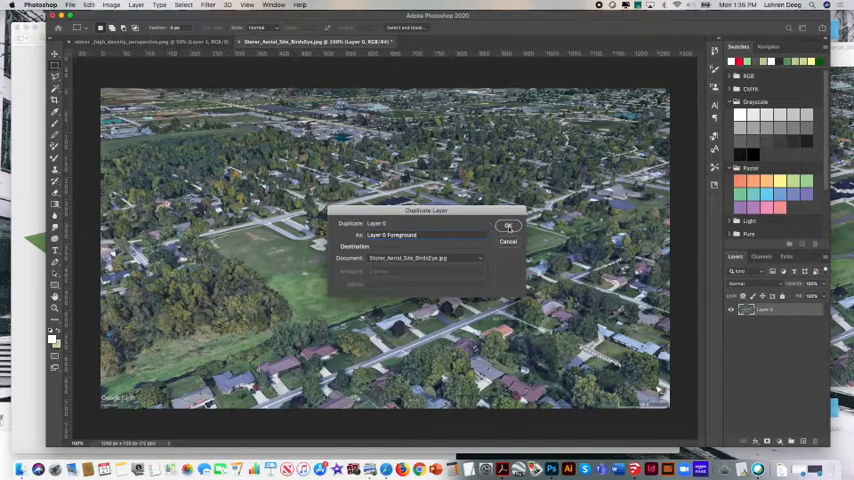
left_click(509, 225)
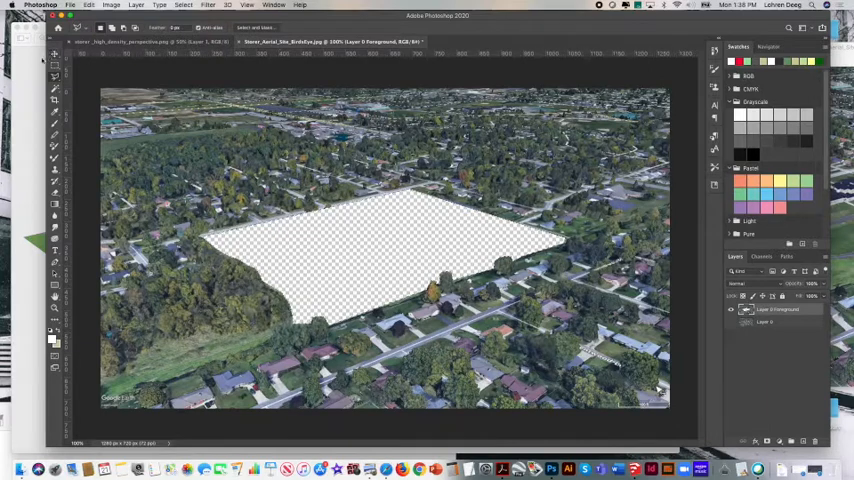
- Close the other open perspective image, leaving only the aerial site document
left_click(186, 8)
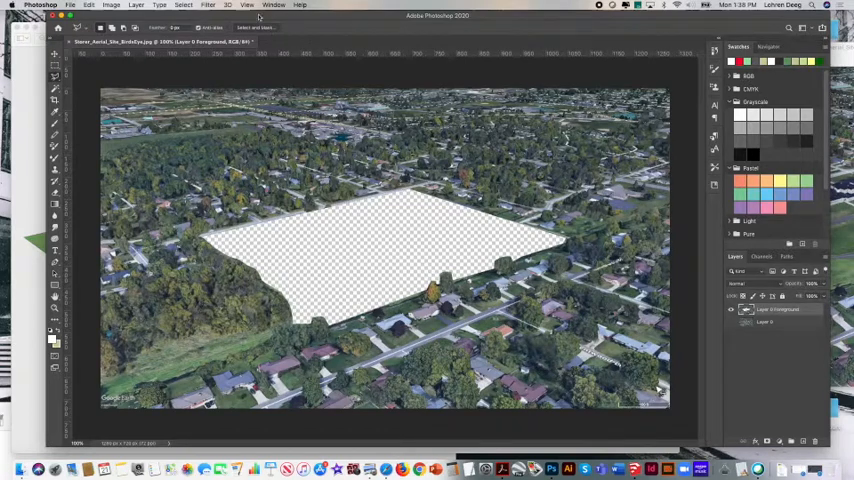
- Place the storer_high_density_perspective PNG from the Desktop as an embedded layer
left_click(70, 5)
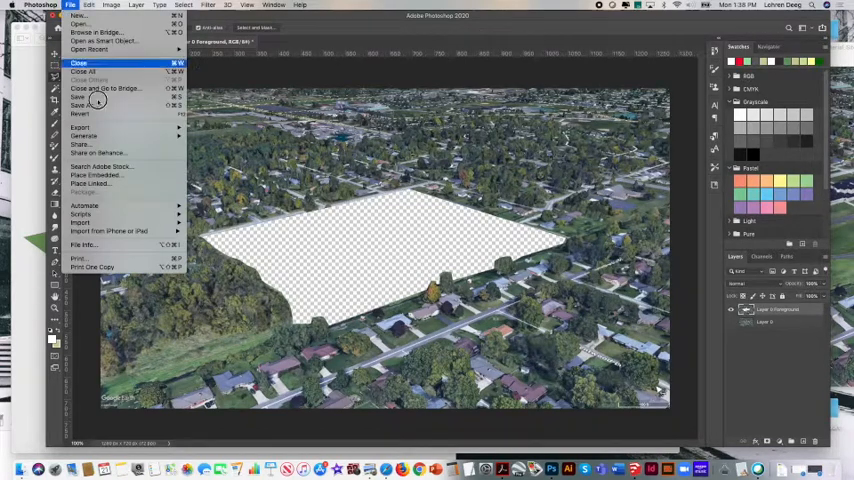
mouse_move(95, 176)
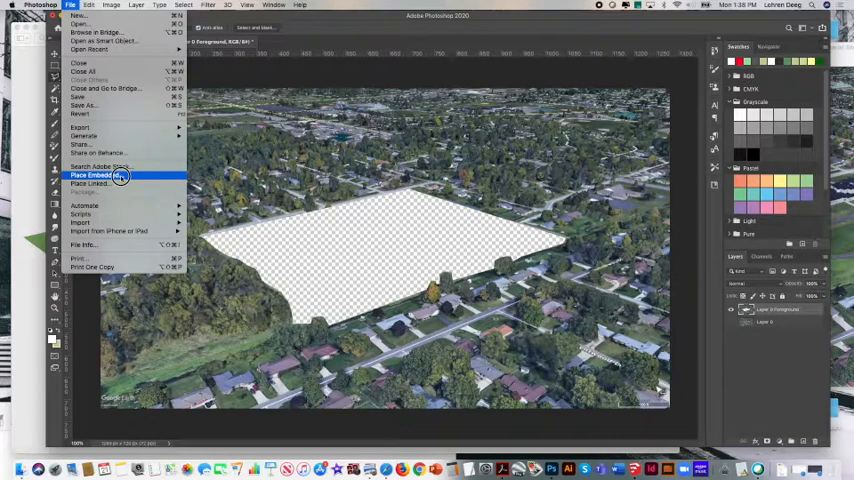
mouse_move(117, 186)
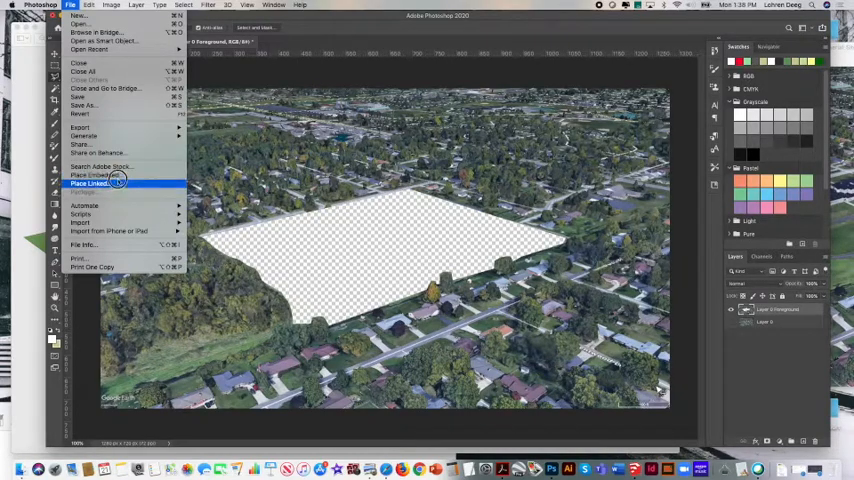
left_click(100, 186)
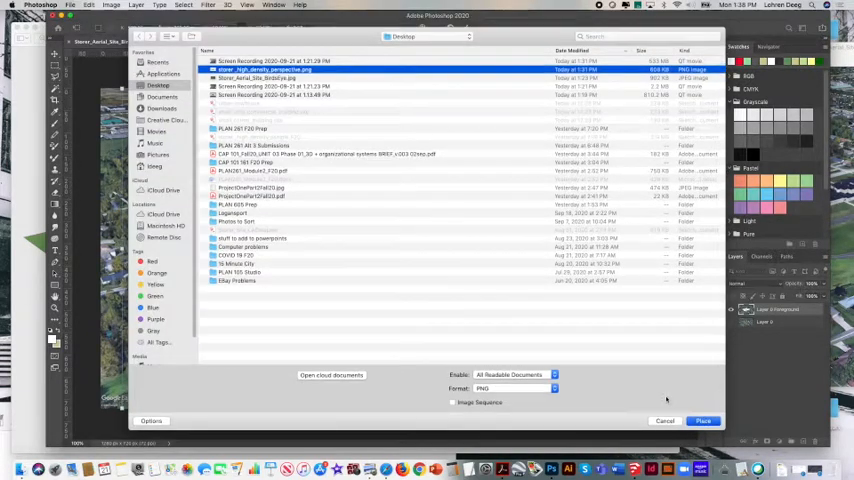
left_click(722, 420)
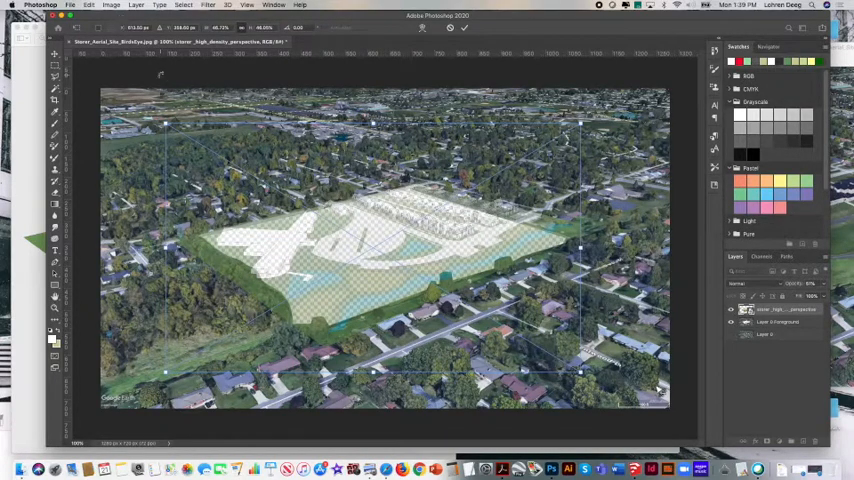
- Commit the resized render over the cut-out site and return to the Edit menu
left_click(104, 5)
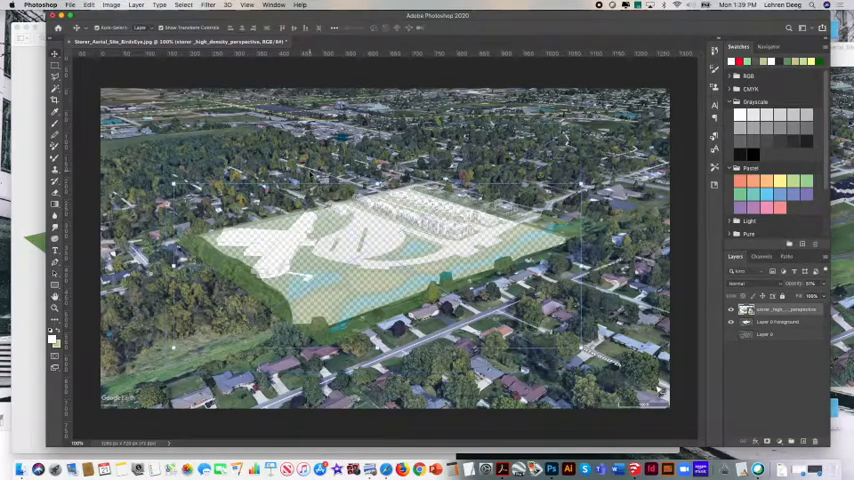
left_click(102, 5)
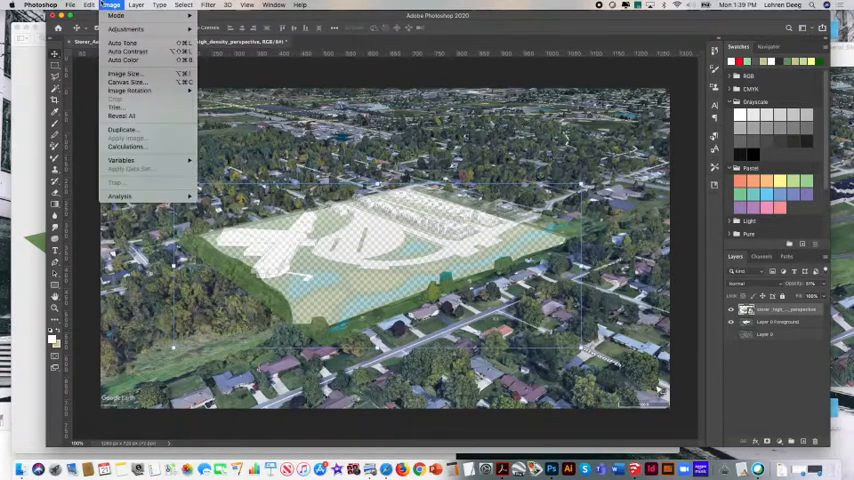
left_click(73, 5)
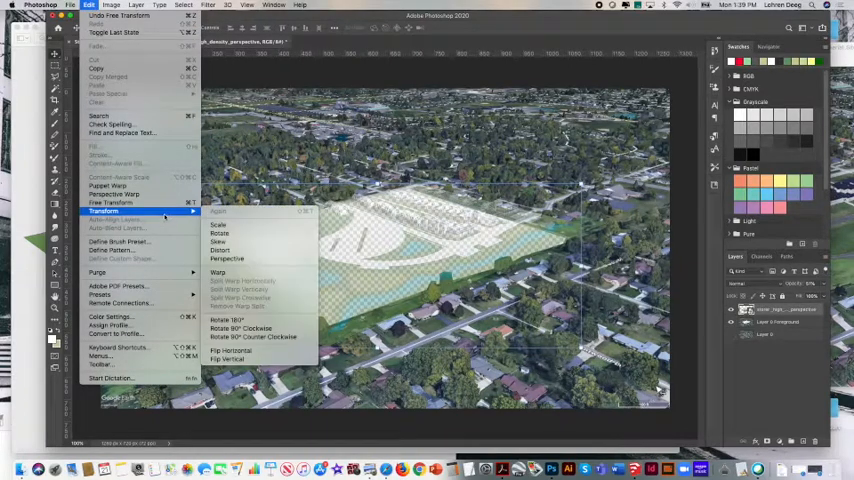
mouse_move(238, 250)
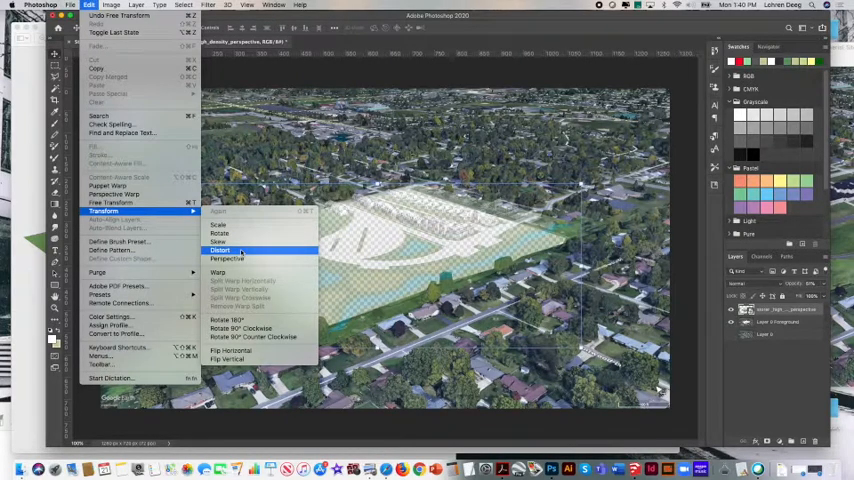
mouse_move(227, 259)
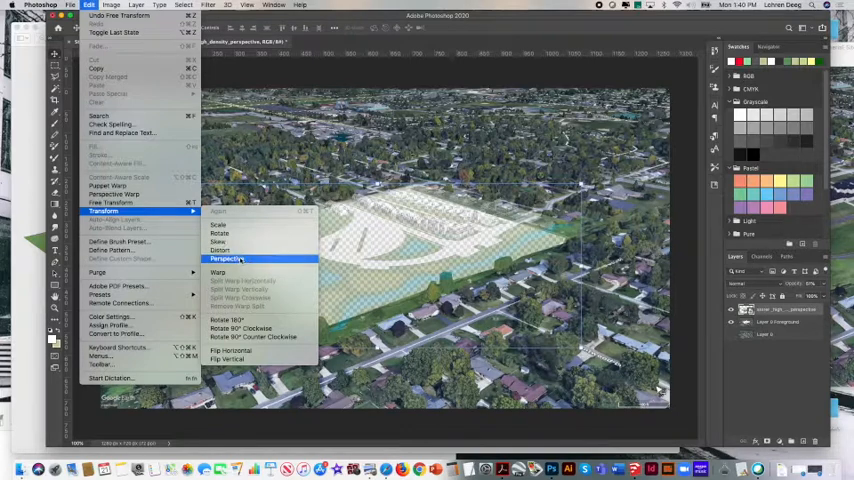
left_click(227, 258)
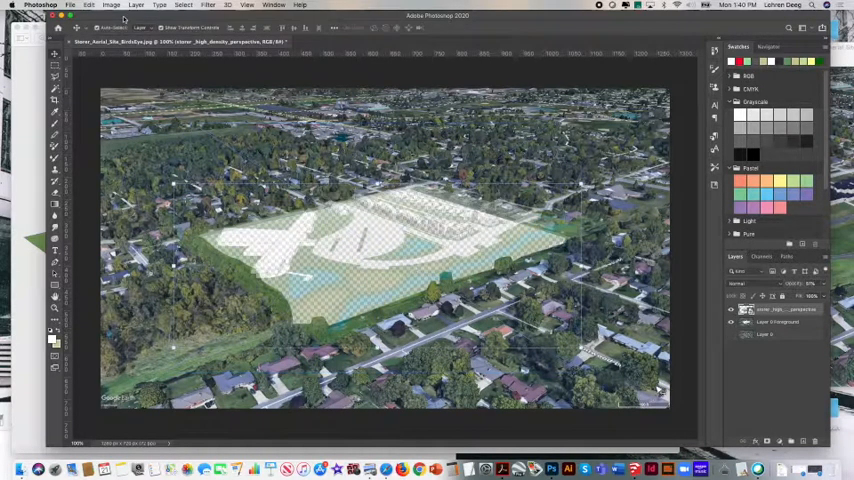
- Skew the render layer to begin slanting it toward the site outline
left_click(96, 7)
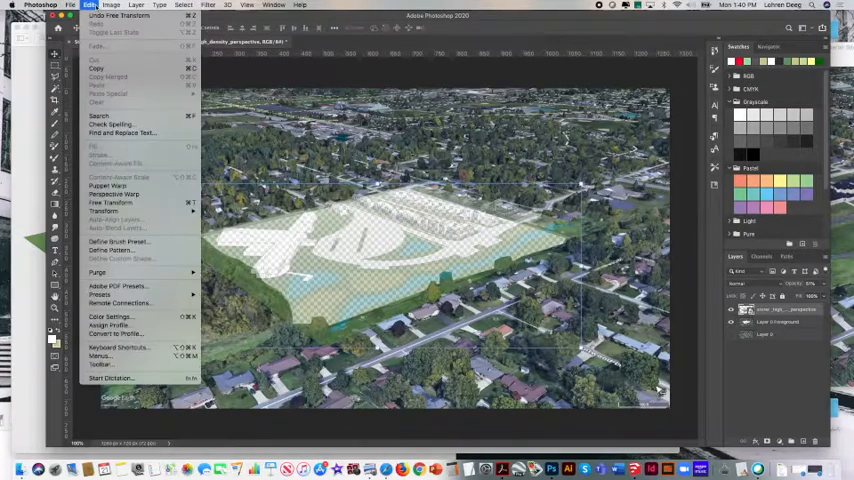
left_click(104, 211)
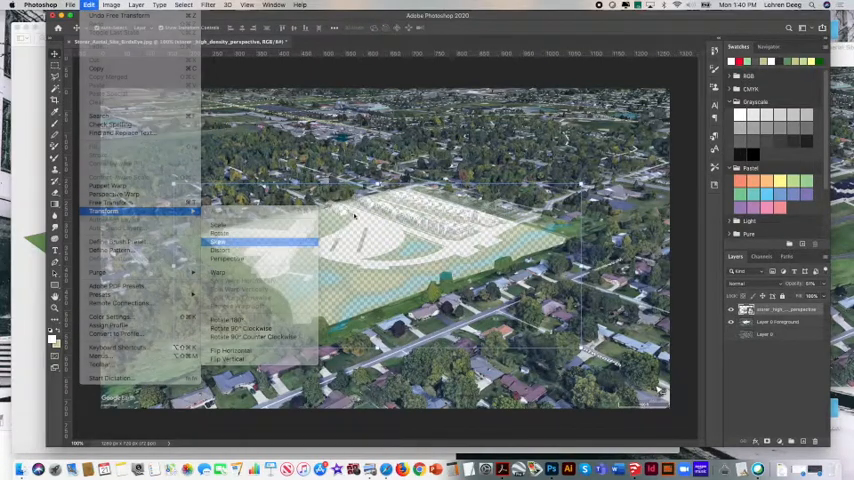
left_click(216, 242)
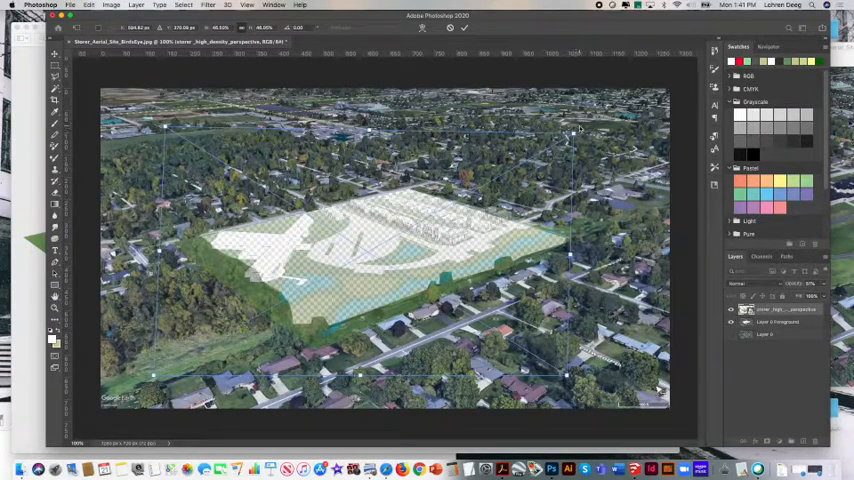
- Switch to Distort to stretch the render's corners freely
left_click(90, 6)
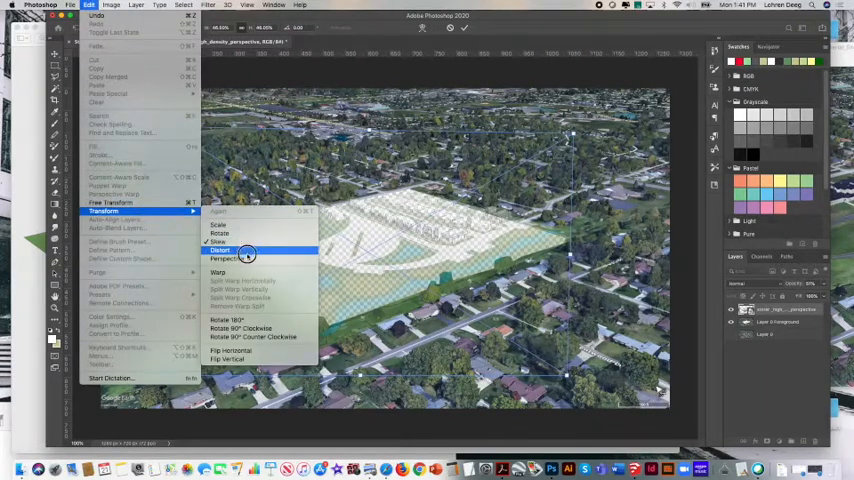
left_click(224, 249)
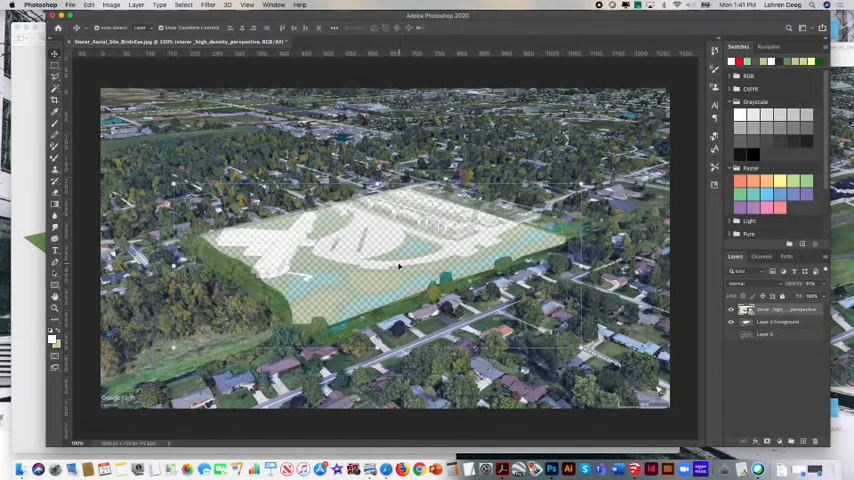
- Stretch and reposition the render over the site, then switch it to Warp
left_click_drag(398, 267, 383, 240)
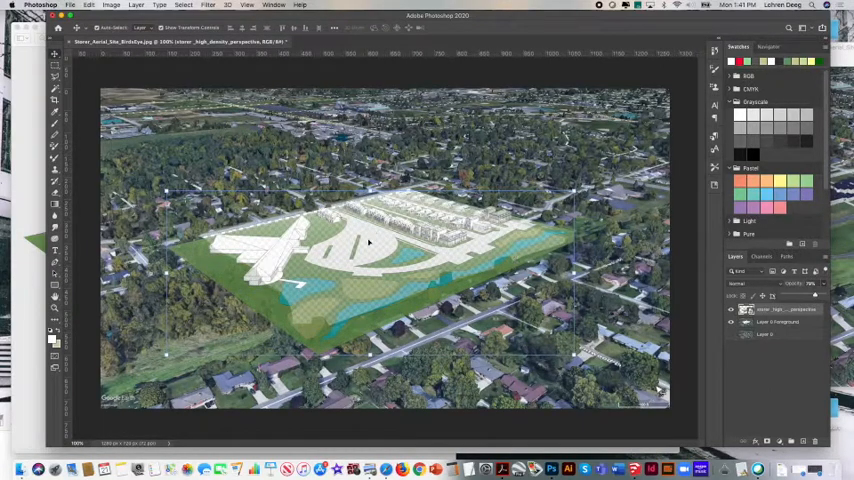
left_click_drag(368, 240, 375, 245)
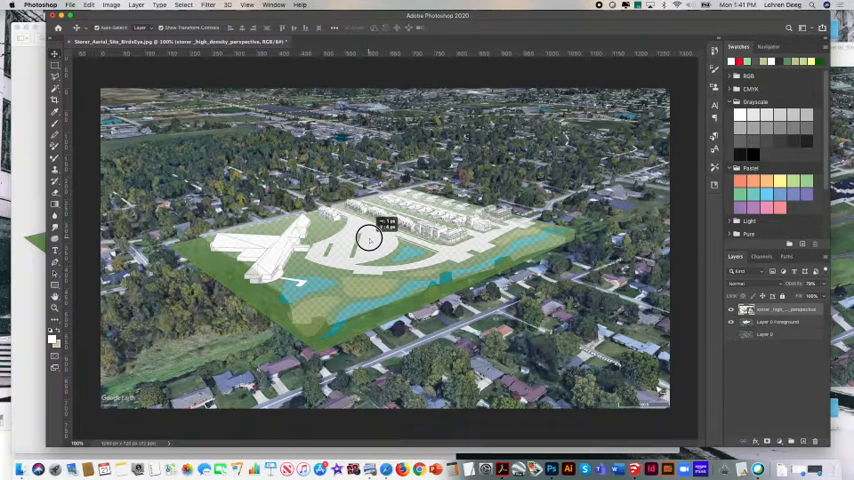
left_click(70, 7)
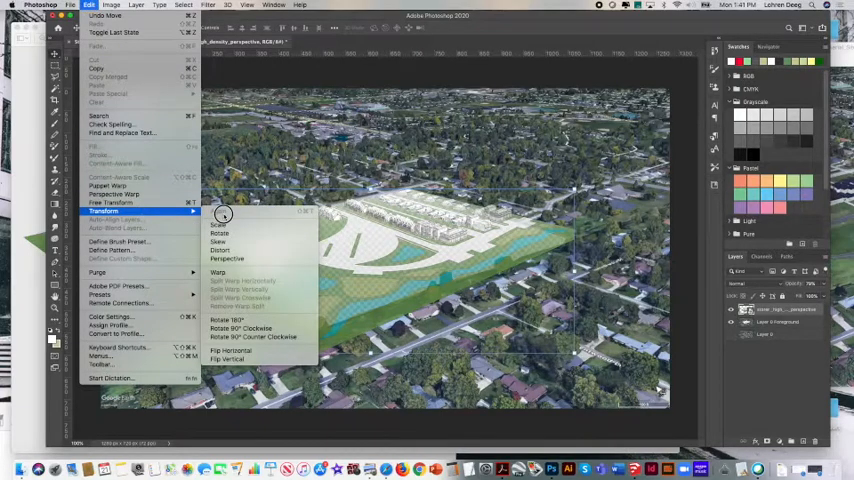
mouse_move(192, 212)
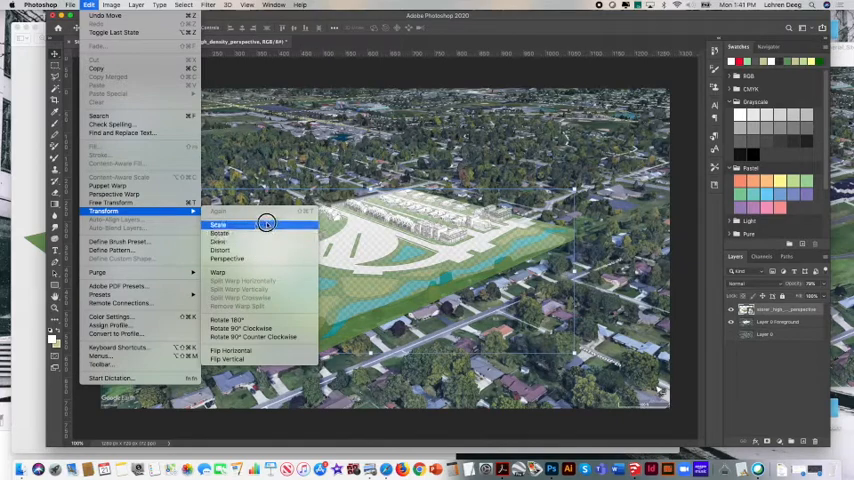
mouse_move(268, 258)
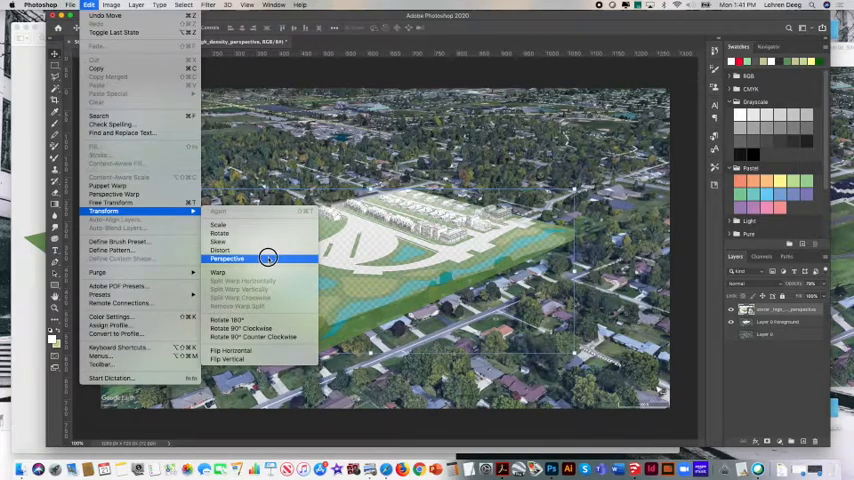
mouse_move(262, 271)
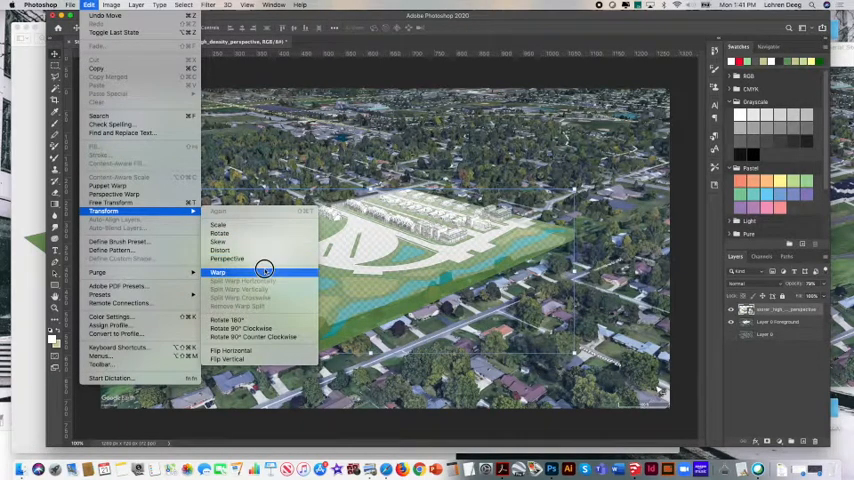
left_click(217, 271)
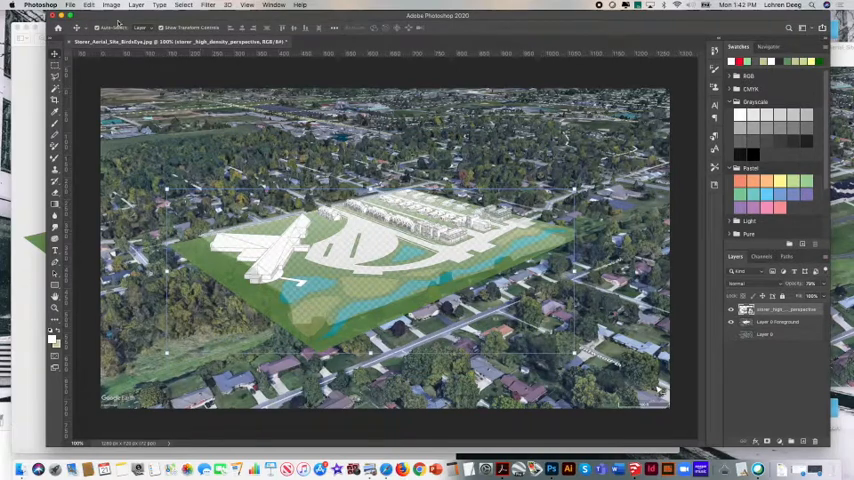
- Commit the warp so the site layer's reshaping is applied
left_click(67, 7)
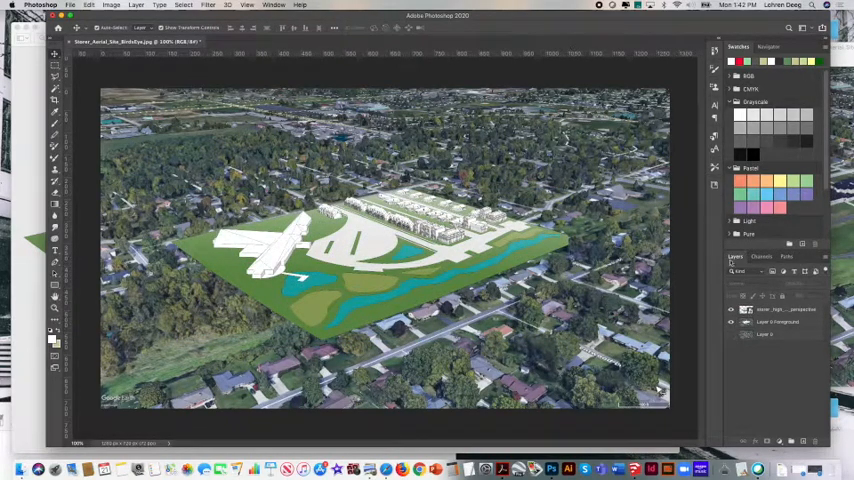
- Select Layer 0 Foreground to move it above the site render
left_click(788, 320)
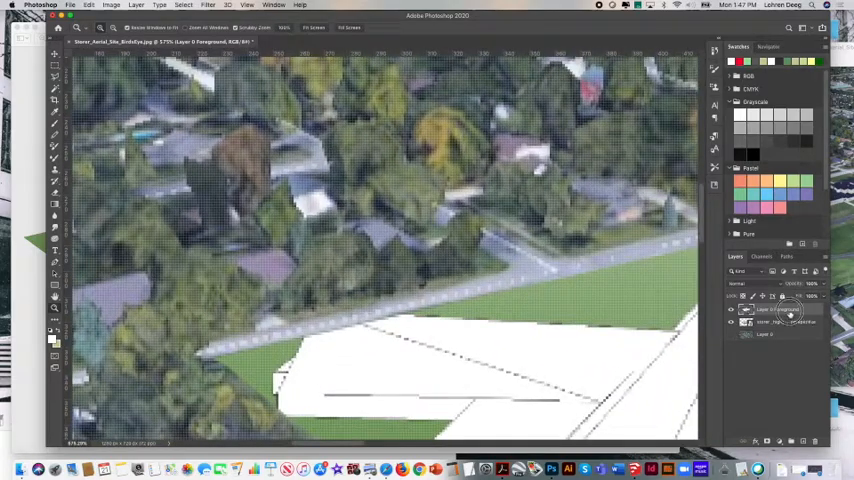
- Hide and re-show Layer 0 Foreground to check the render beneath it
left_click(734, 310)
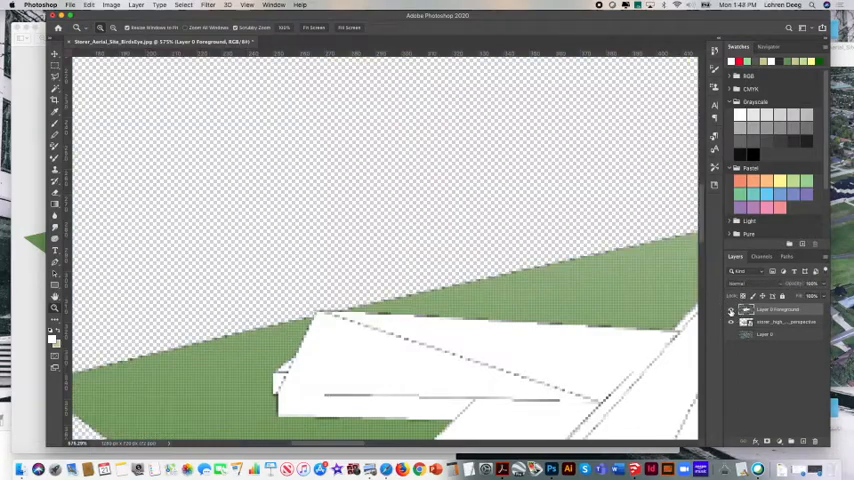
left_click(729, 309)
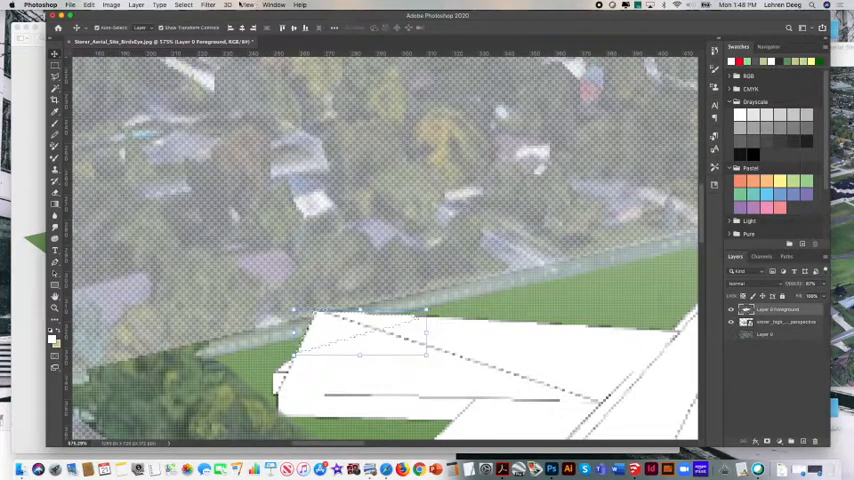
- Clear the selected foreground photo covering the site model's edge
left_click(201, 10)
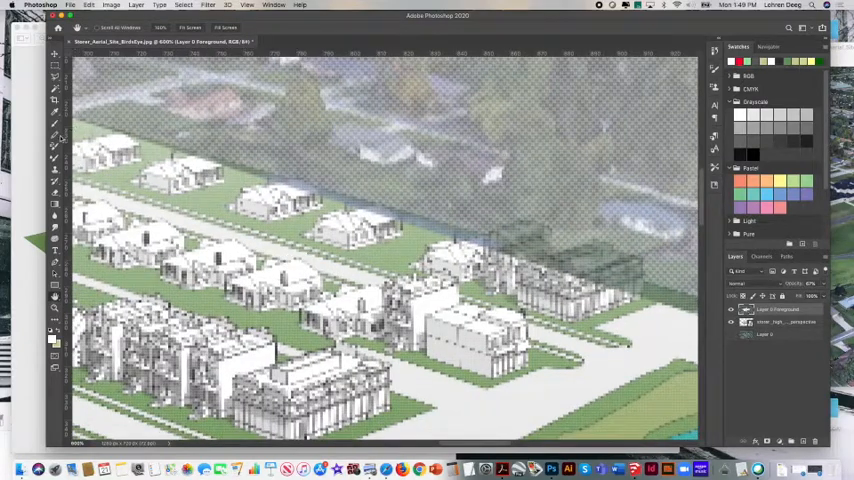
mouse_move(55, 203)
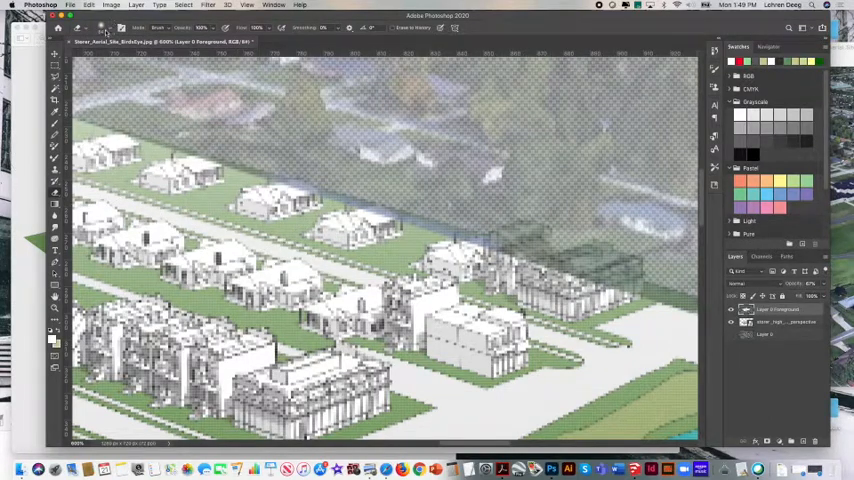
- Erase the foreground photo pixels over the right-hand townhome cluster on Layer 0 Foreground
left_click(102, 29)
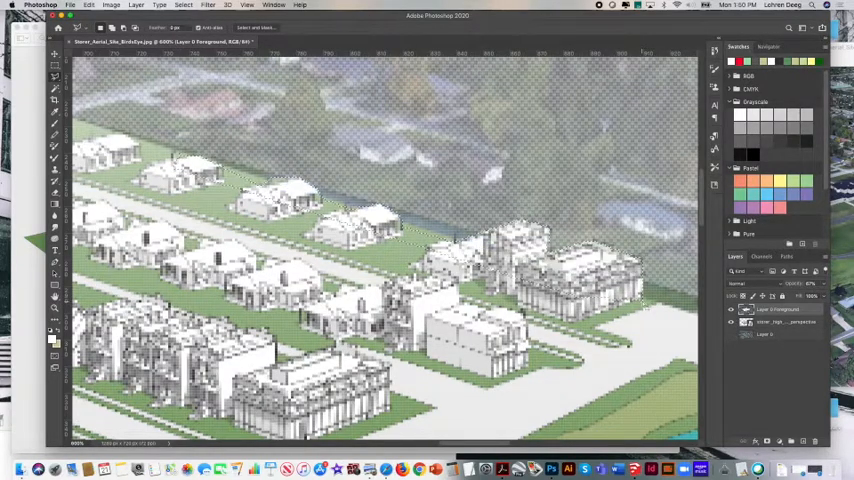
left_click(196, 9)
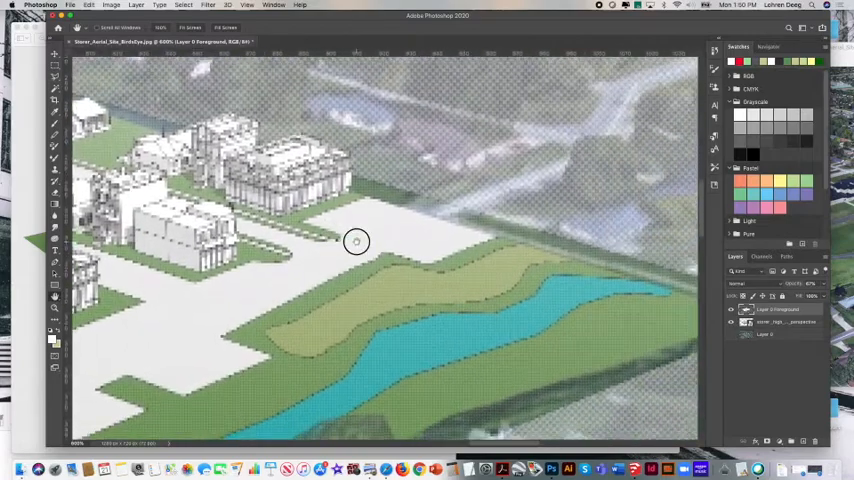
- Bring the pond and open lawn into view to finish the overlay cleanup
left_click_drag(356, 241, 473, 225)
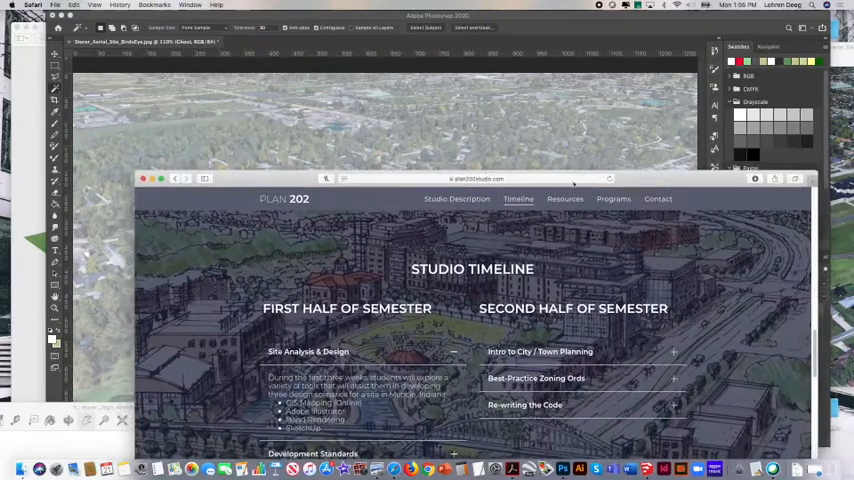
- In Box, navigate PLAN261 Resources and Submissions F20 > Resources > Cut Outs > Tree Cut Outs
left_click(470, 179)
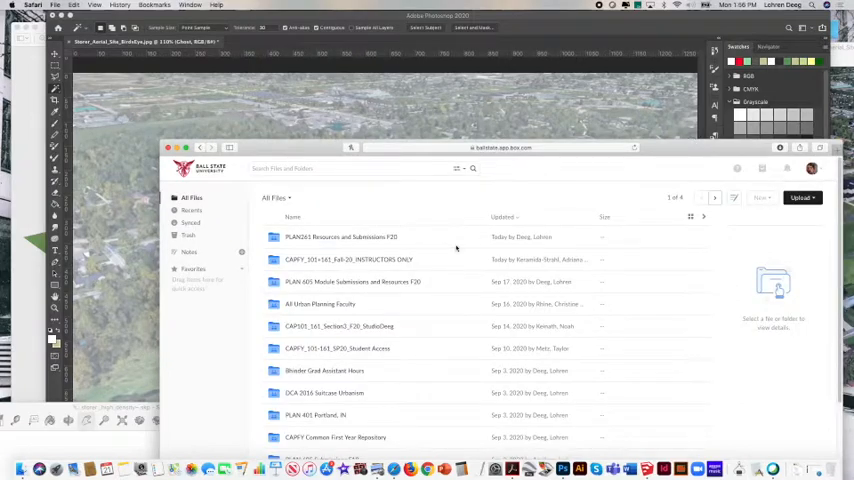
double_click(340, 236)
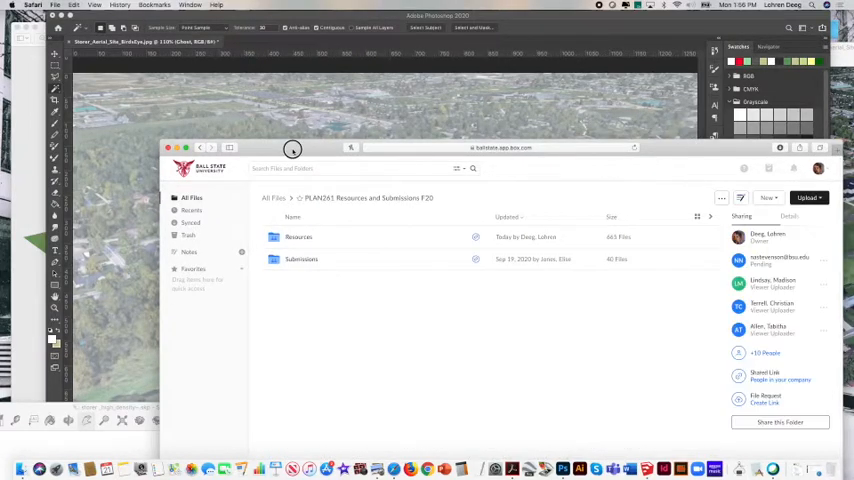
left_click(298, 236)
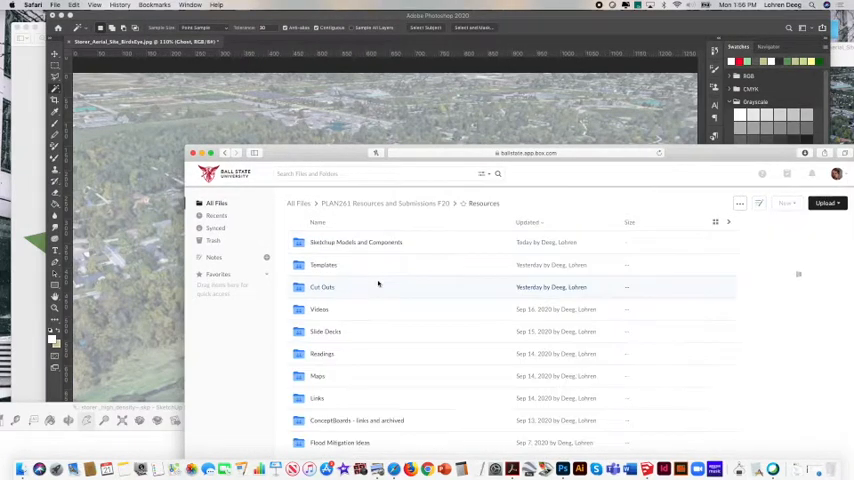
left_click(322, 287)
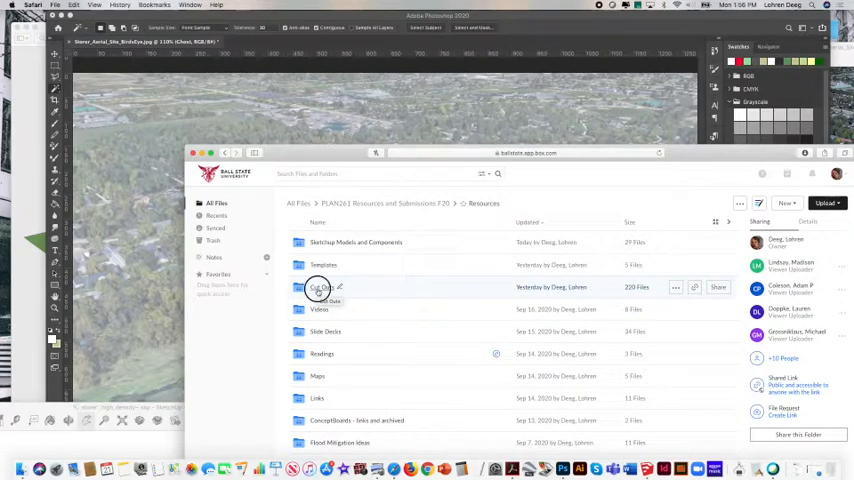
double_click(320, 287)
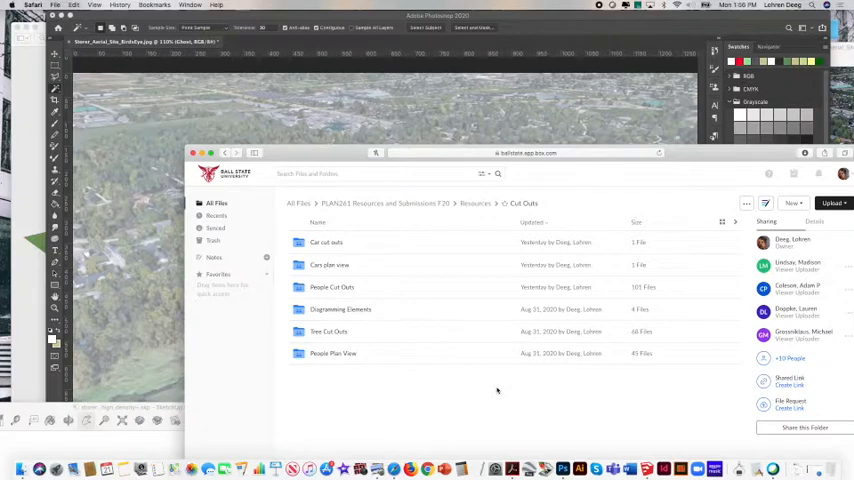
mouse_move(330, 331)
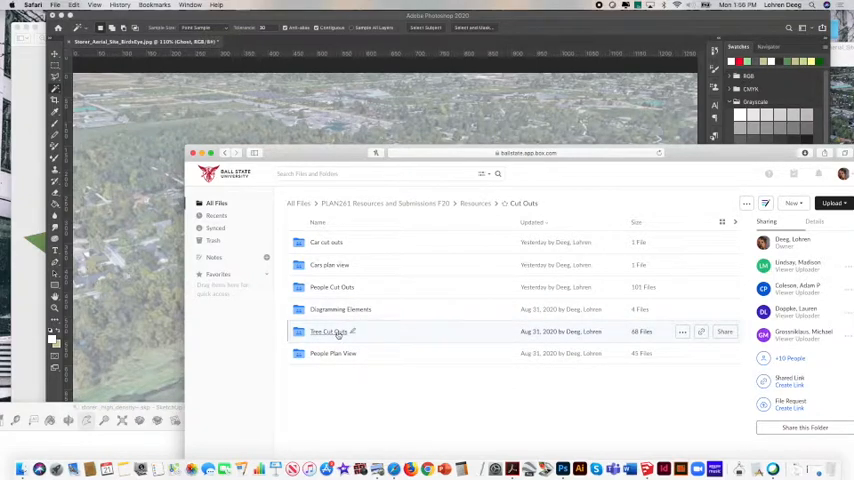
double_click(324, 331)
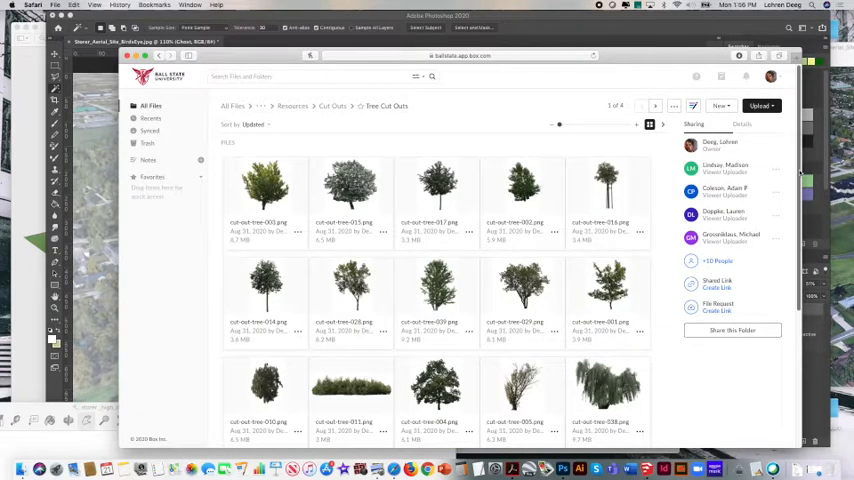
- Download a cut-out tree PNG from the Tree Cut Outs folder
scroll("down", 3)
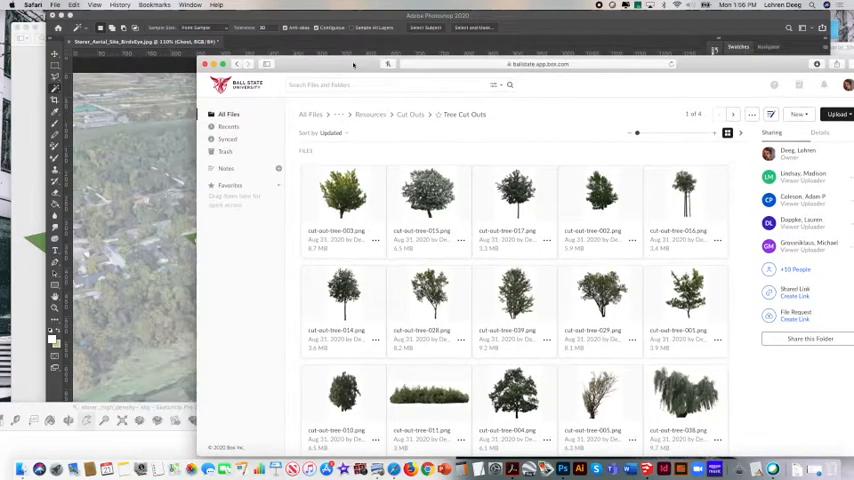
left_click(428, 193)
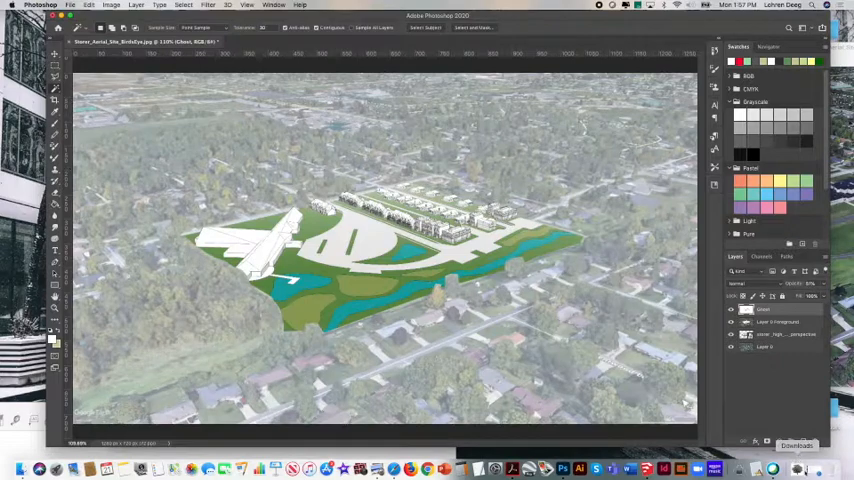
- Place the downloaded tree into the aerial image and shrink it to the site's scale on the lawn
left_click(528, 248)
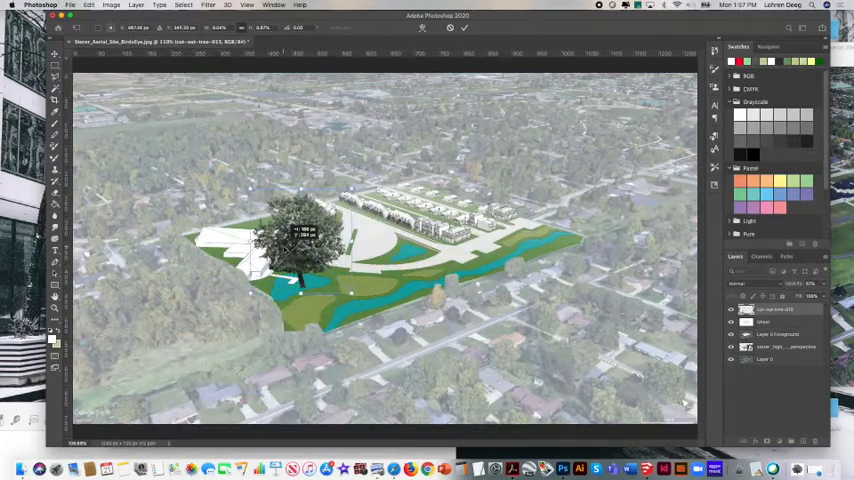
left_click_drag(290, 230, 311, 245)
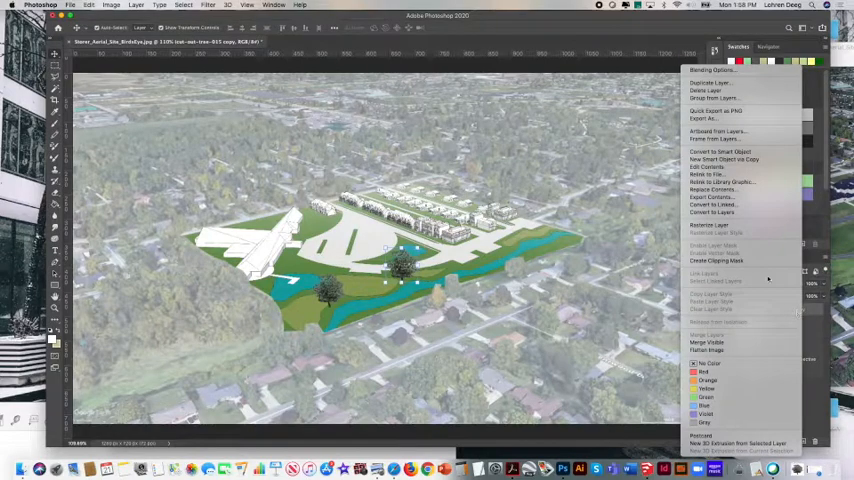
mouse_move(720, 82)
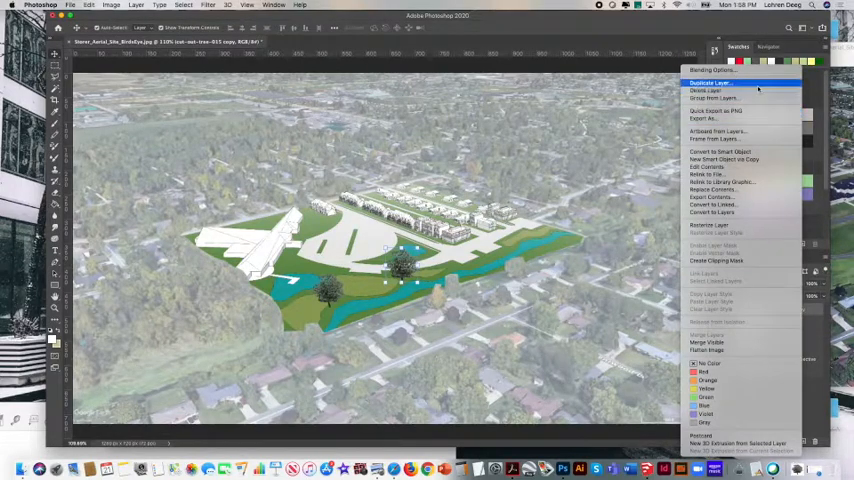
- Duplicate the placed tree layer to add another lawn tree
left_click(715, 83)
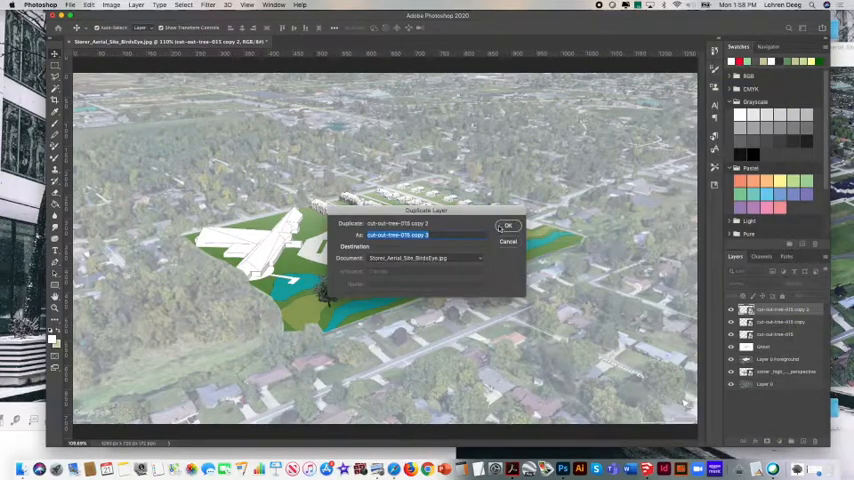
left_click(507, 224)
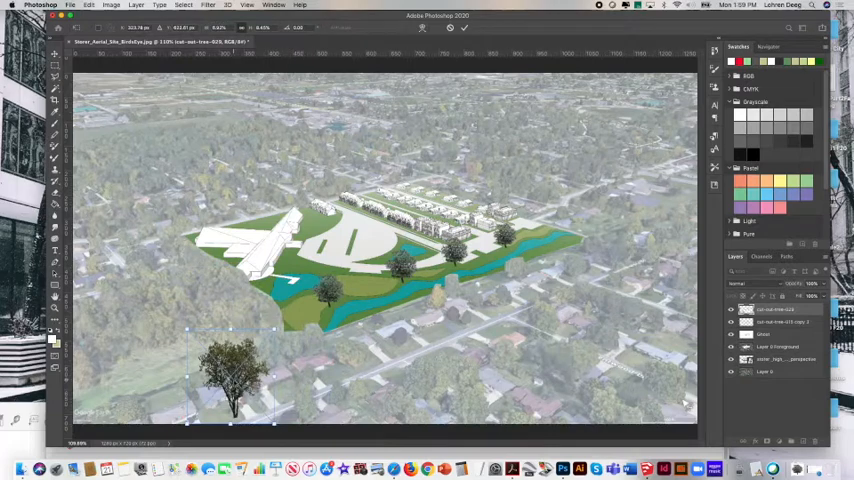
- Shrink the new tree and move it beside the townhouse row at the back
left_click_drag(232, 375, 290, 220)
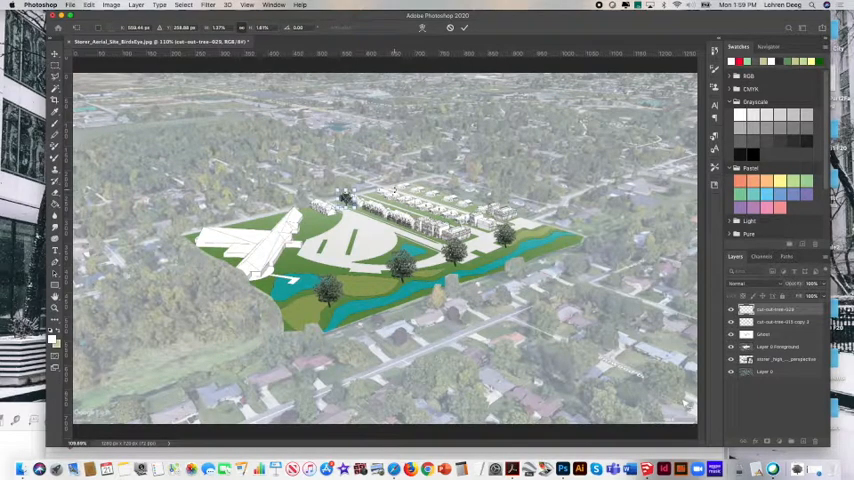
- Duplicate the small townhouse tree layer several times via its layer context menu
right_click(775, 308)
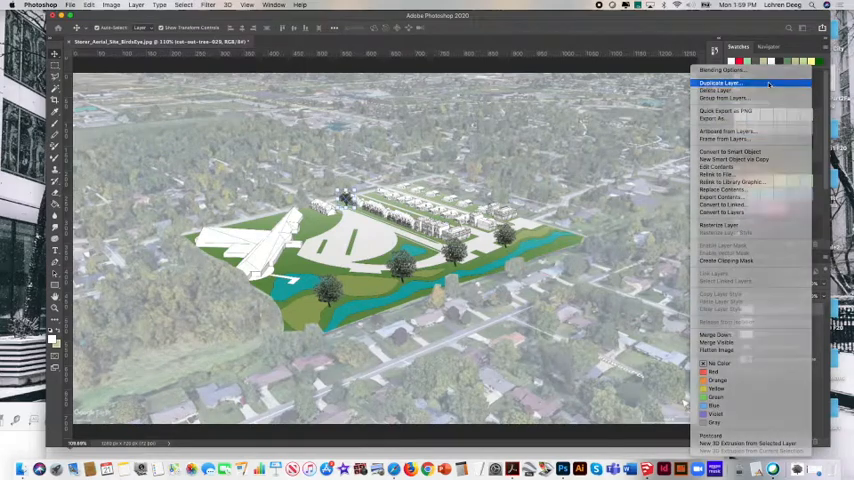
left_click(727, 86)
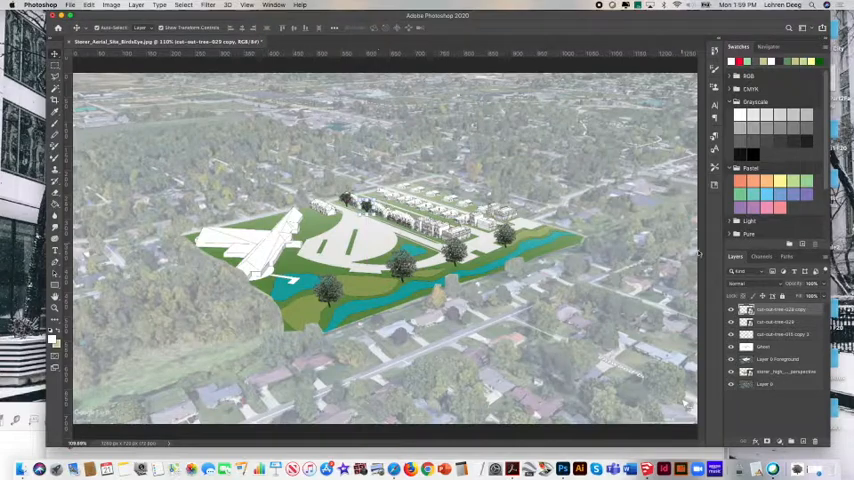
right_click(780, 308)
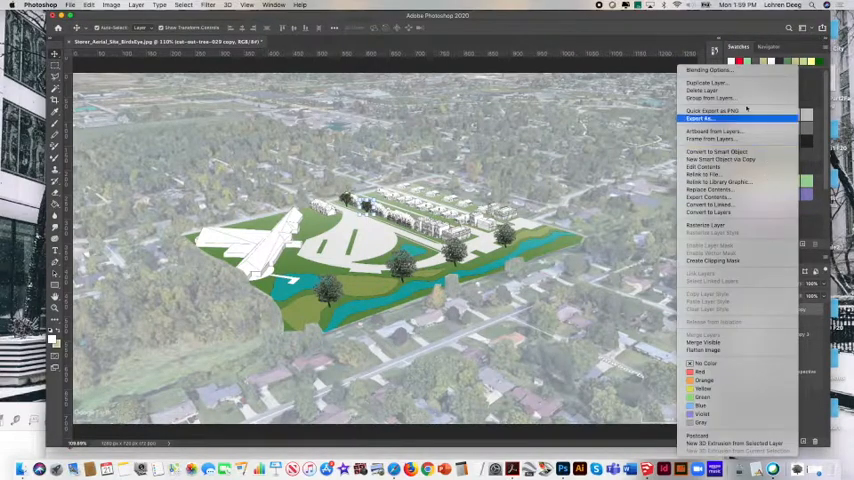
left_click(717, 82)
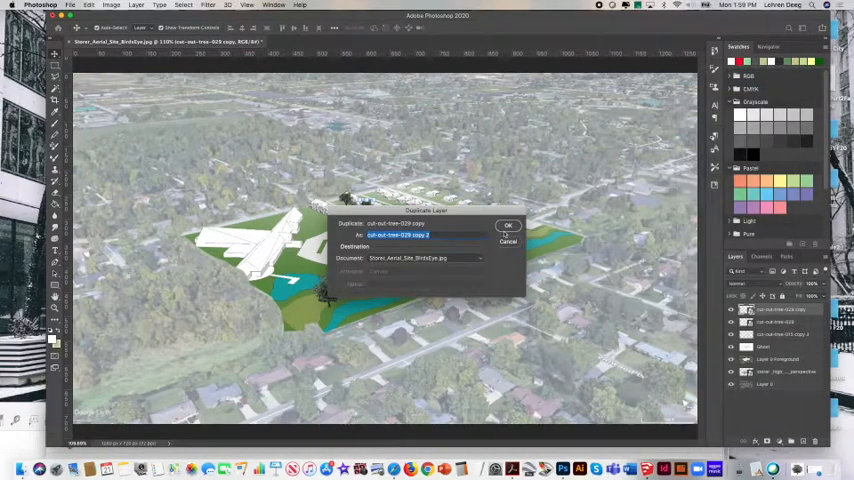
left_click(507, 225)
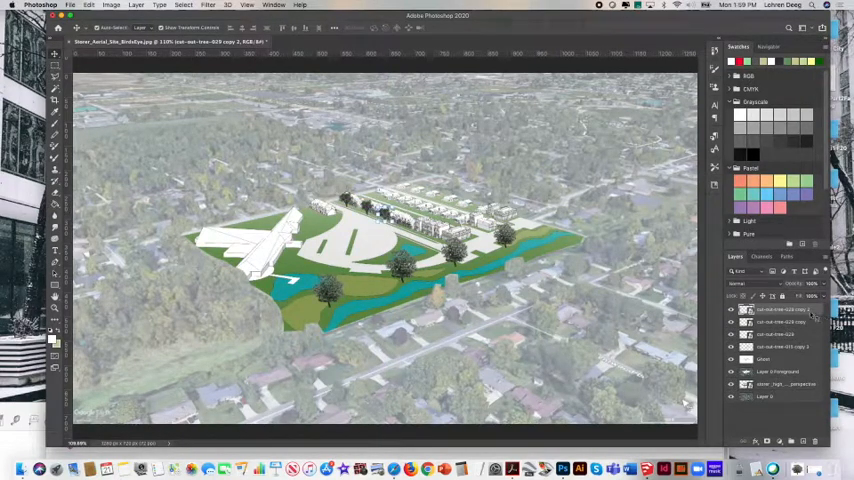
right_click(780, 309)
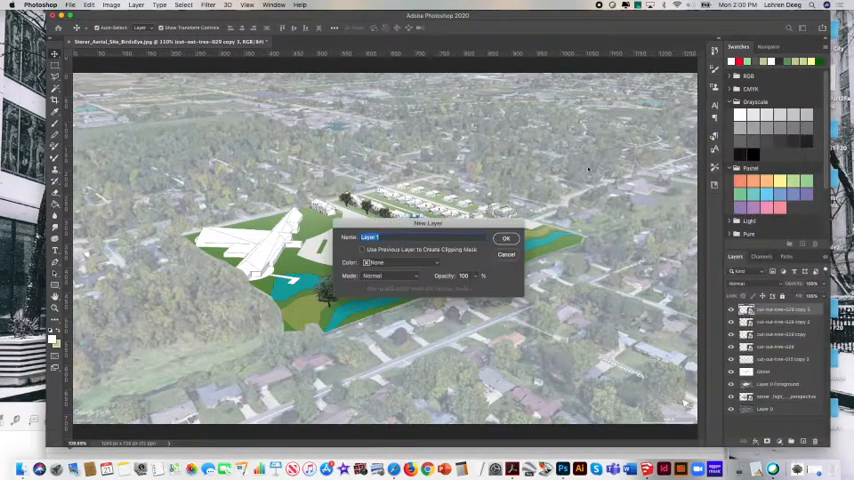
- Dismiss the accidental New Layer prompt and pick a tree layer to reposition along the row
left_click(505, 238)
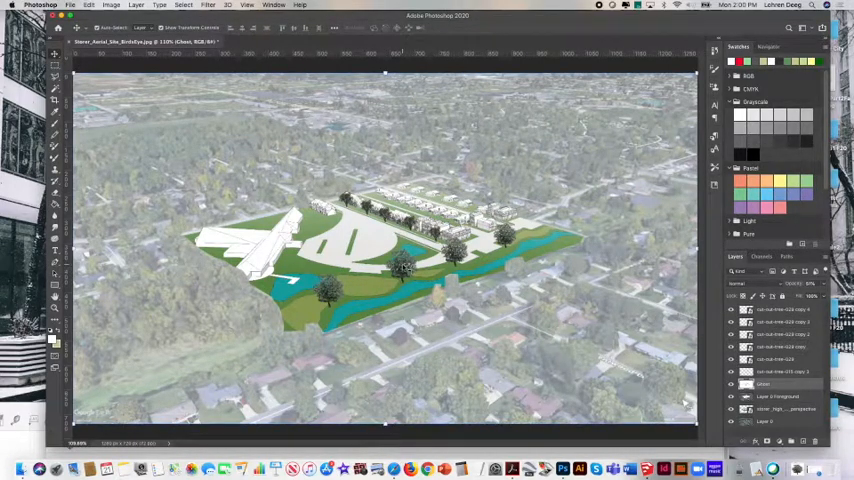
right_click(410, 270)
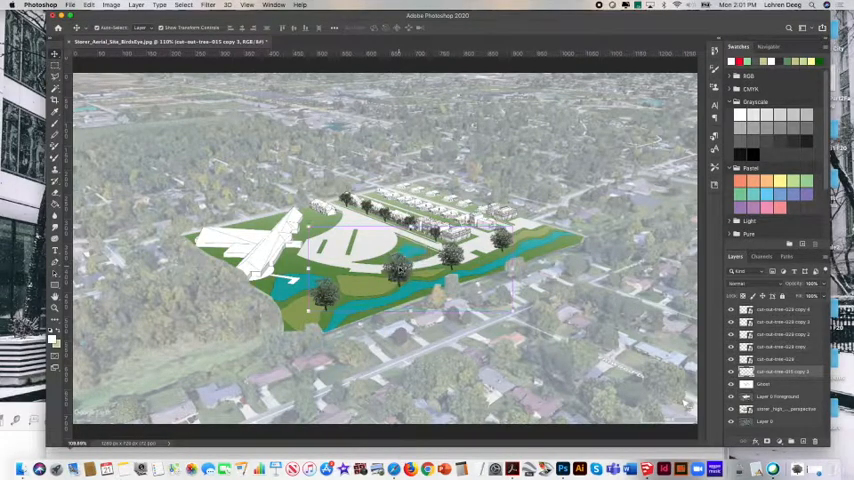
- Flip the selected tree horizontally using Edit > Transform > Flip Horizontal
left_click(103, 6)
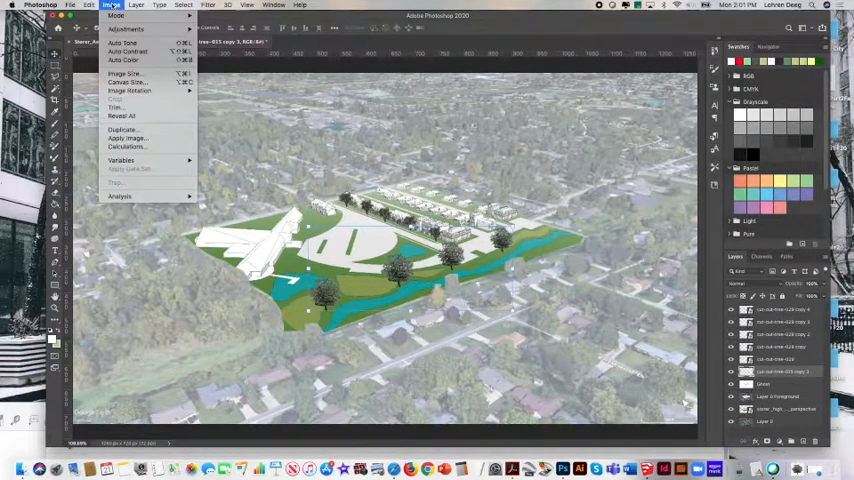
mouse_move(130, 91)
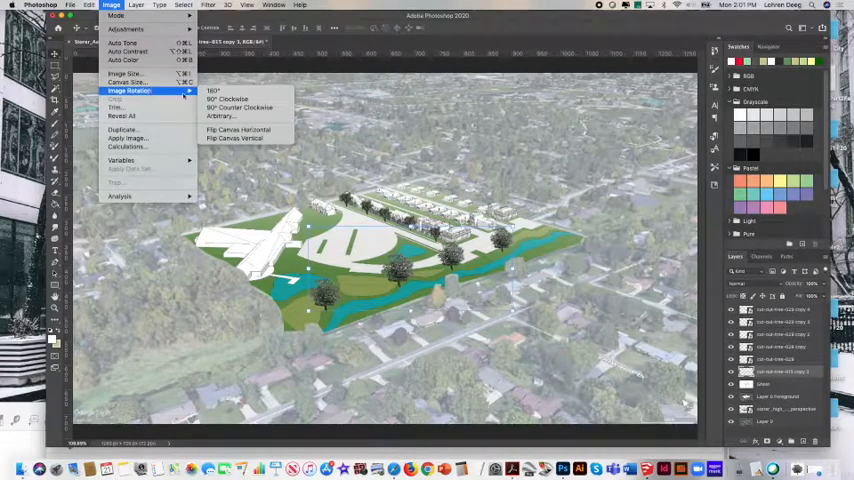
mouse_move(130, 76)
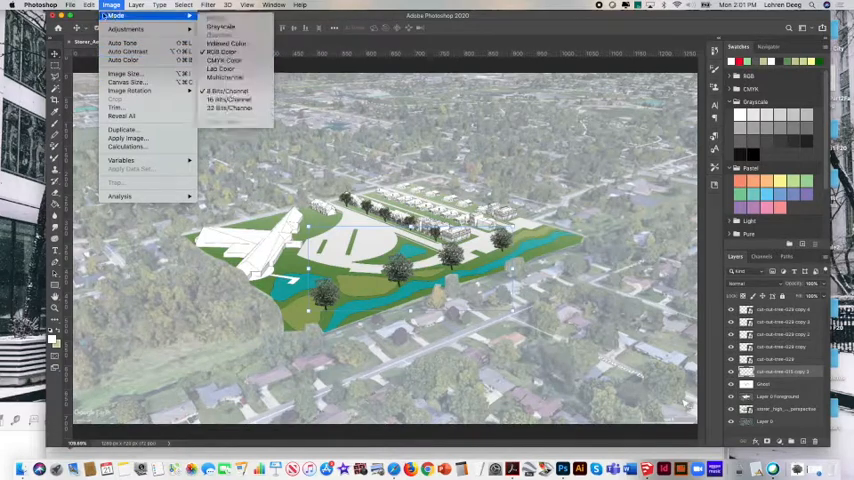
left_click(94, 7)
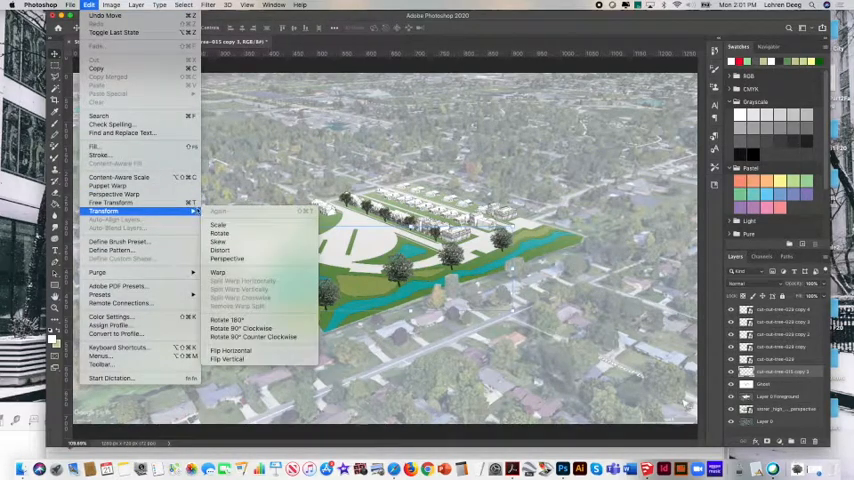
mouse_move(218, 242)
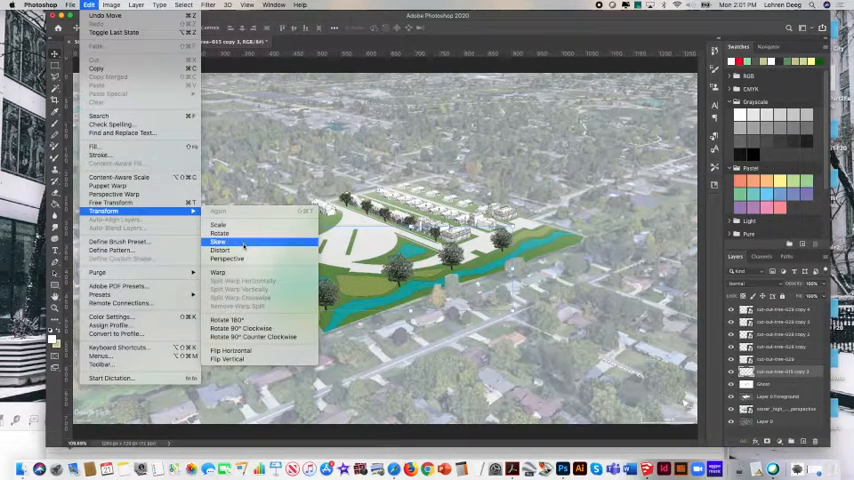
mouse_move(230, 350)
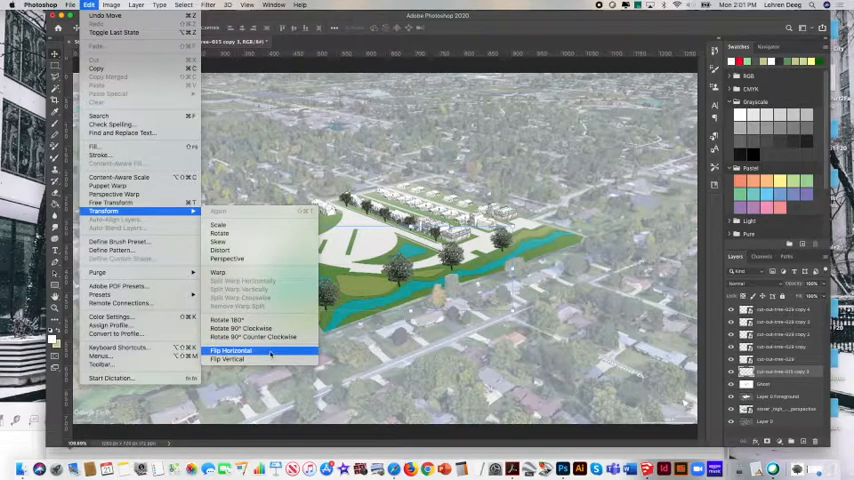
left_click(230, 350)
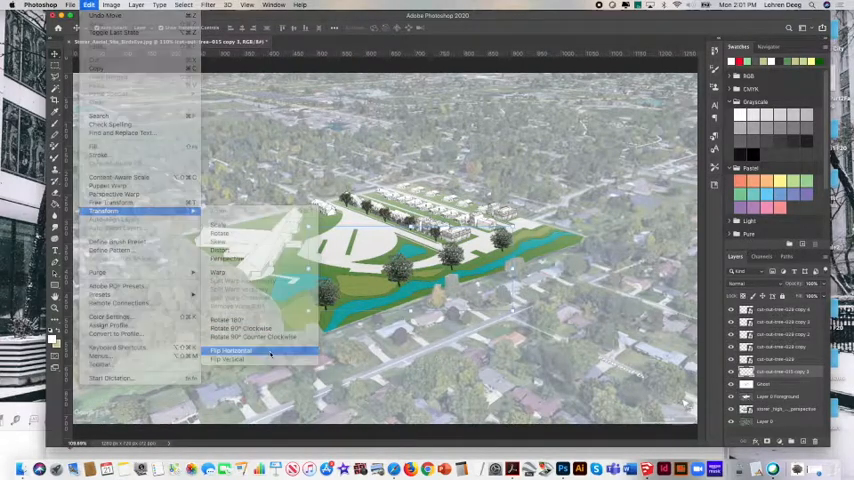
left_click(232, 350)
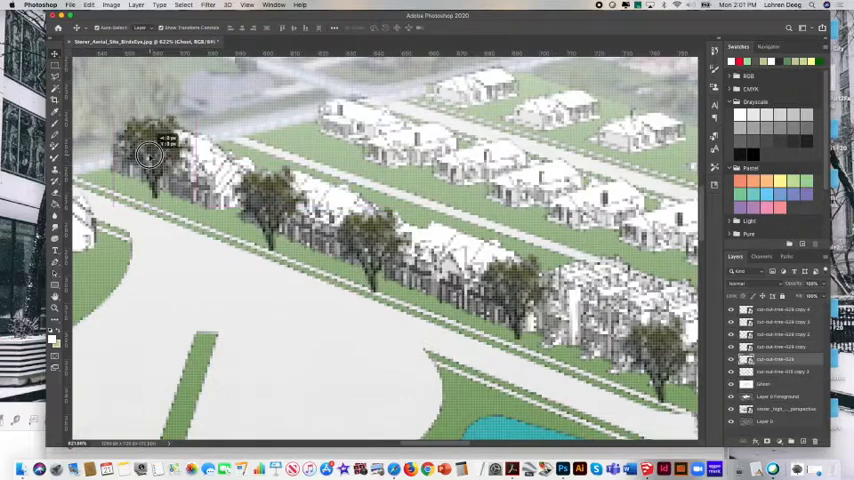
- Nudge the front tree beside the houses and flip small trees horizontally via Edit > Transform
left_click_drag(148, 155, 250, 185)
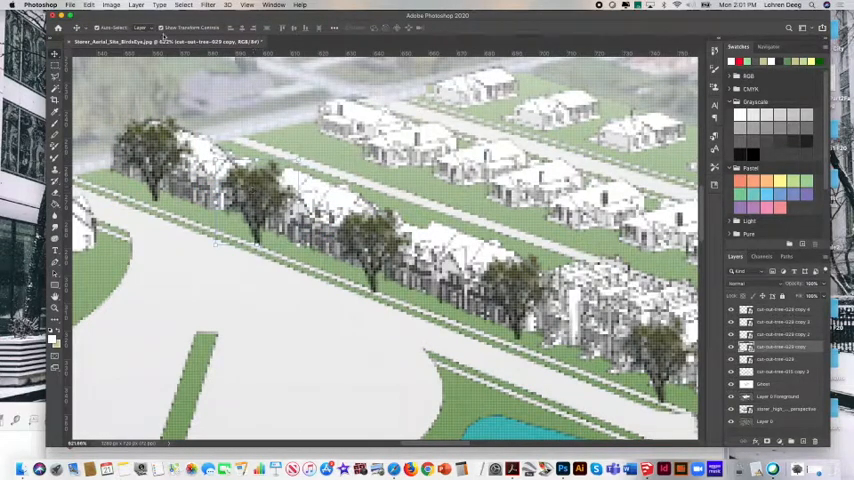
left_click(97, 5)
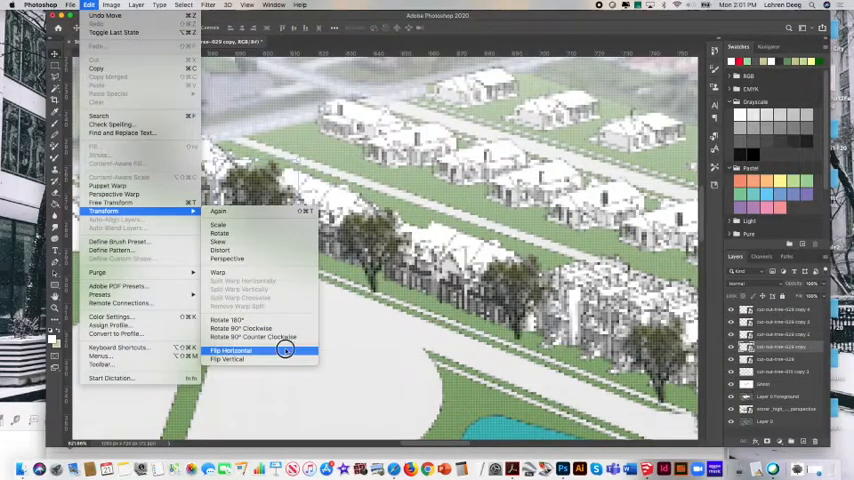
left_click(230, 351)
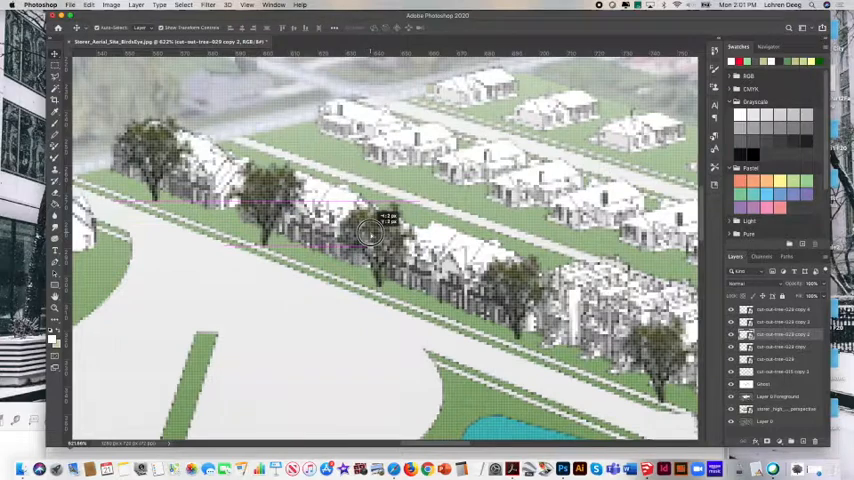
right_click(375, 233)
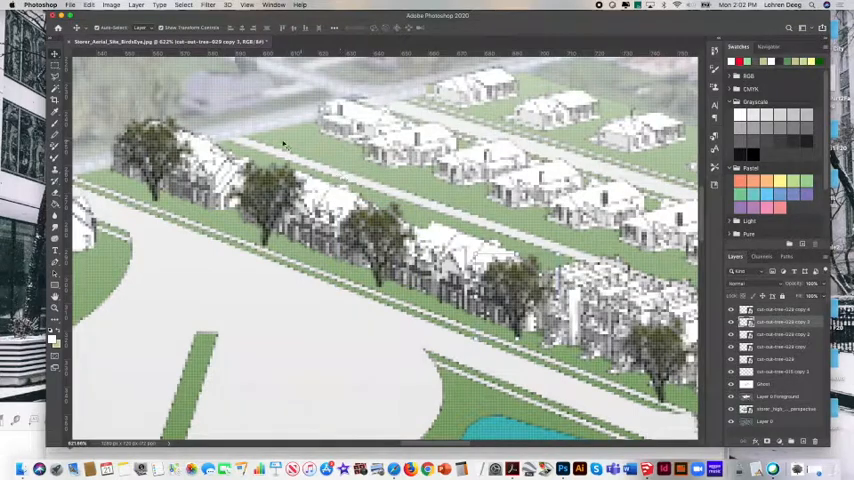
left_click(84, 7)
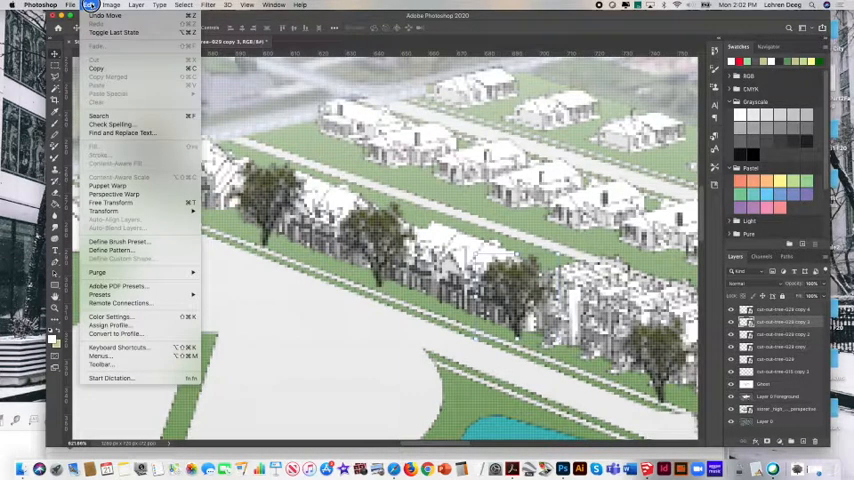